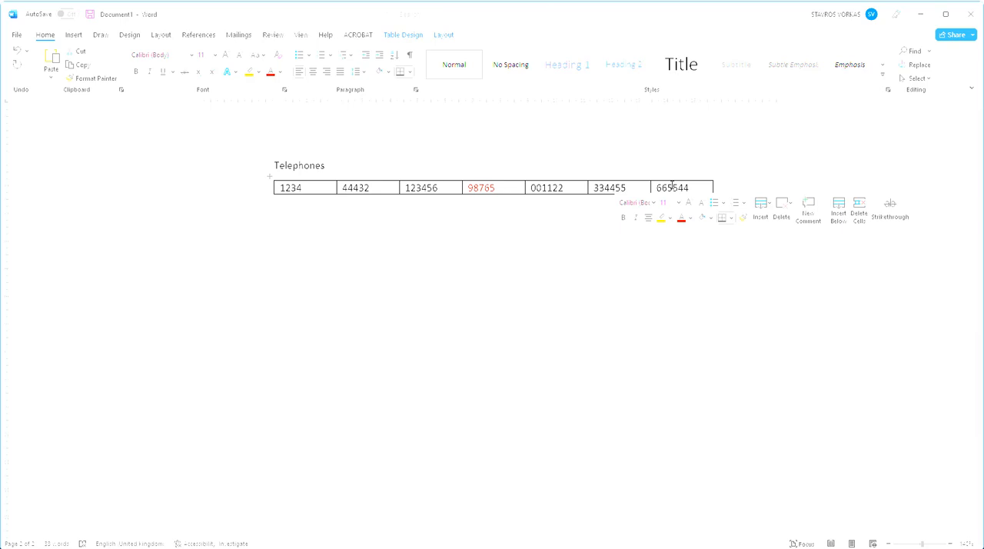
- Below the table, add the line DECLARE count AS INTEGER
left_click(298, 240)
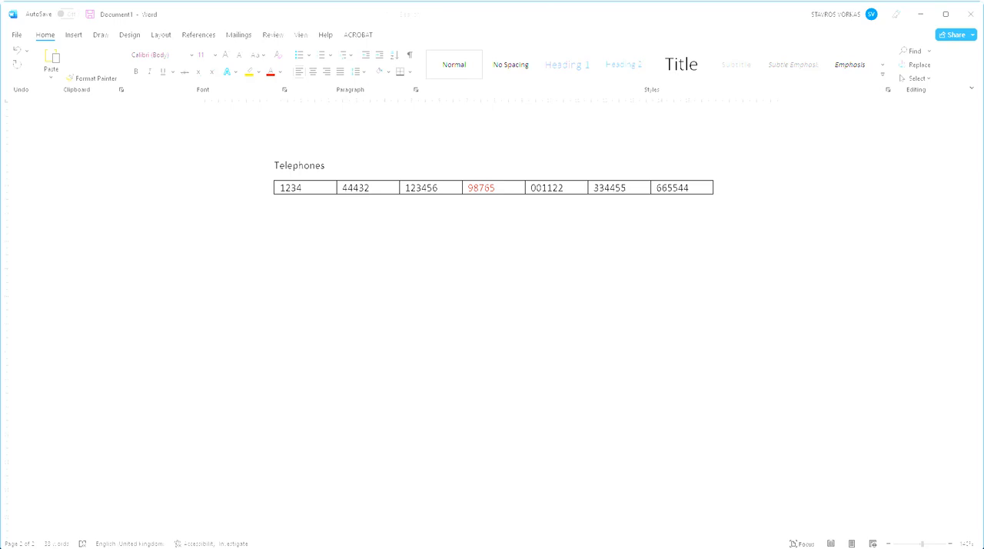
left_click(274, 223)
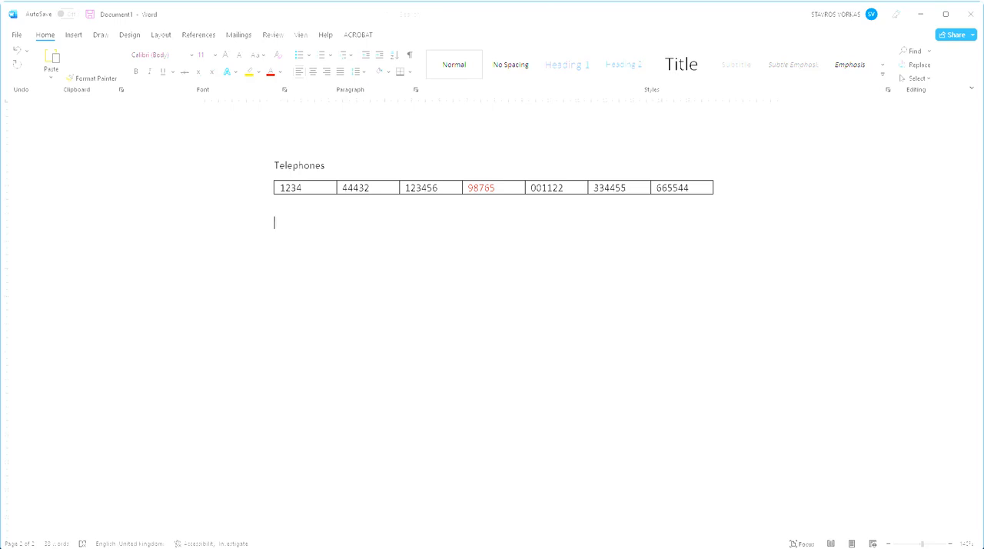
type("DEC")
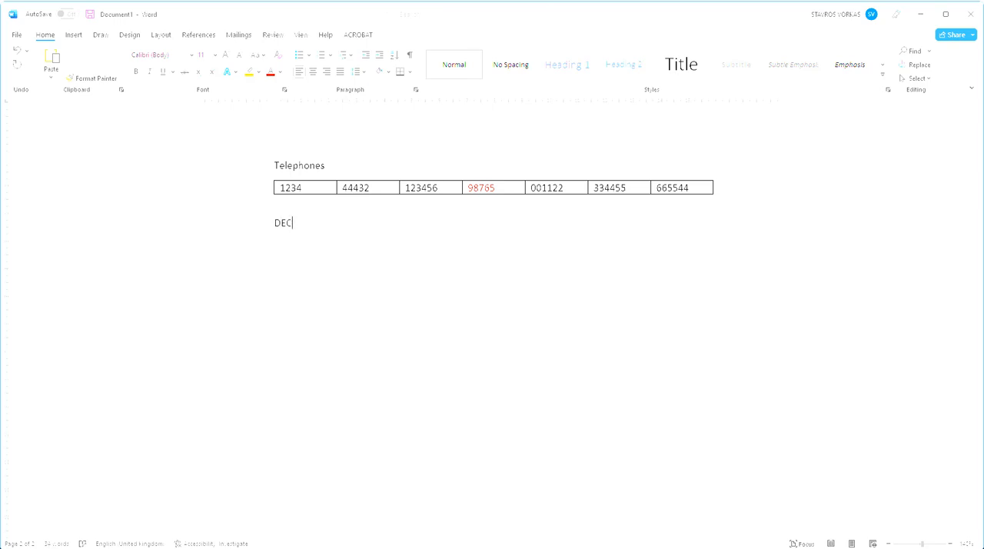
type("LARE count")
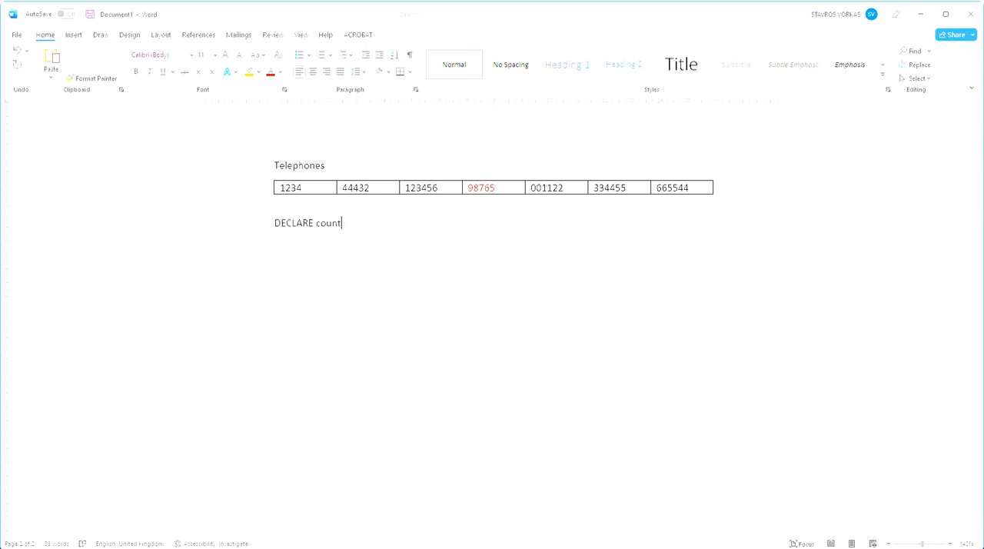
type("AS INTEGER")
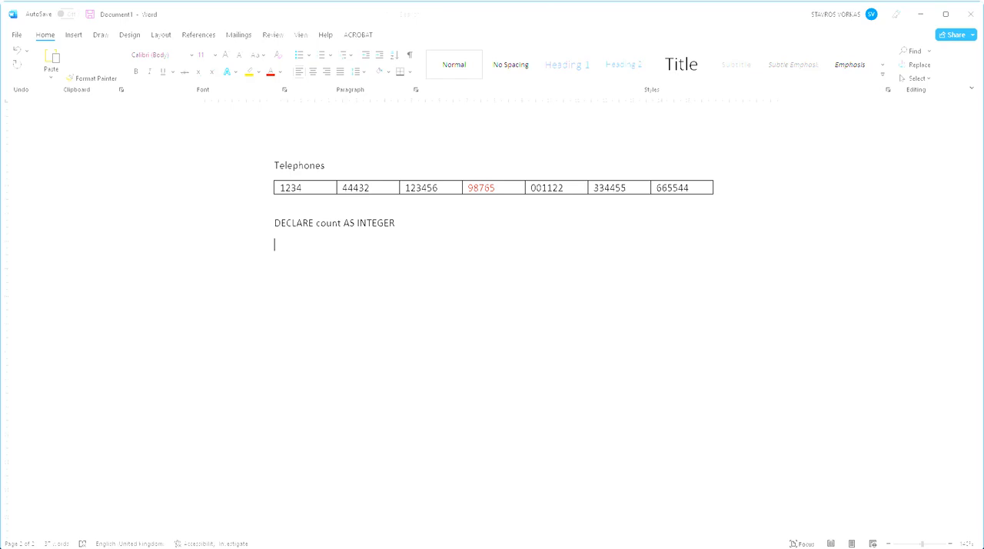
- Add the line DECLARE flag AS BOOLEAN
type("DECLARE")
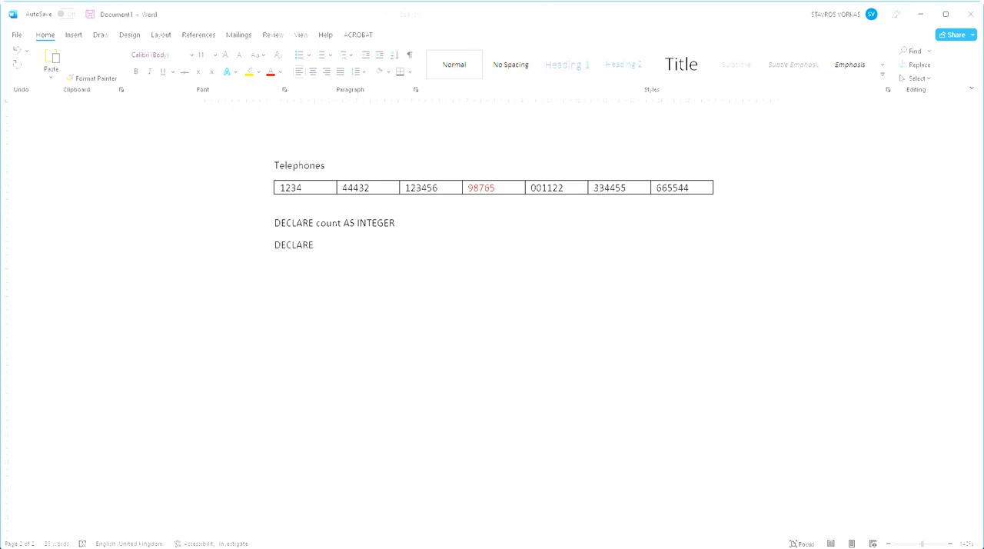
type("flag AS A")
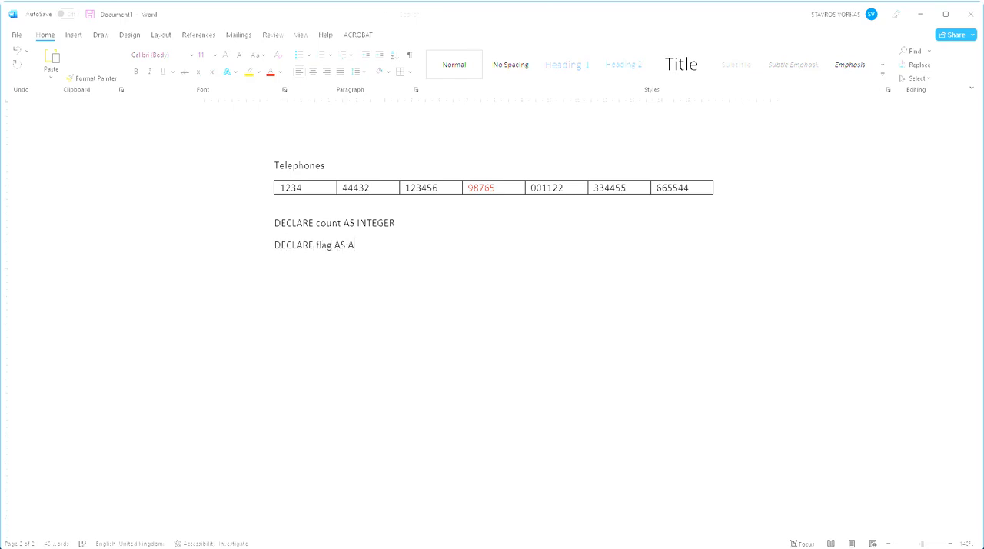
type("OOL")
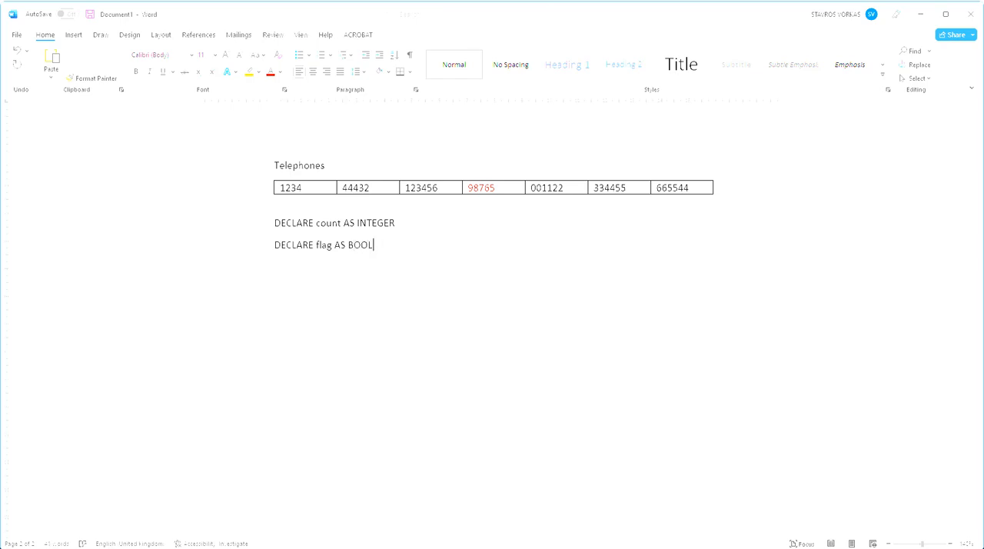
type("EAN")
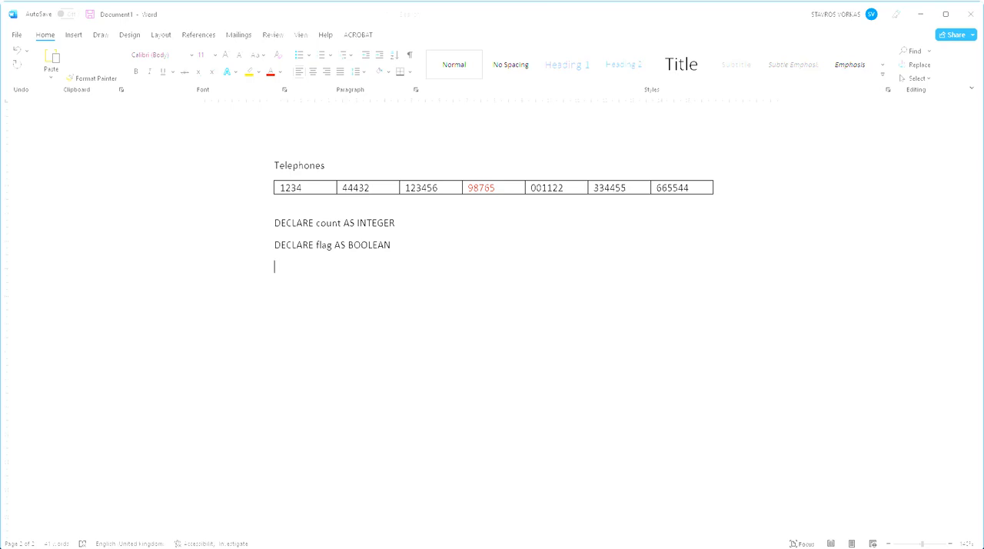
- Add the line CONST tel = 98765
type("C")
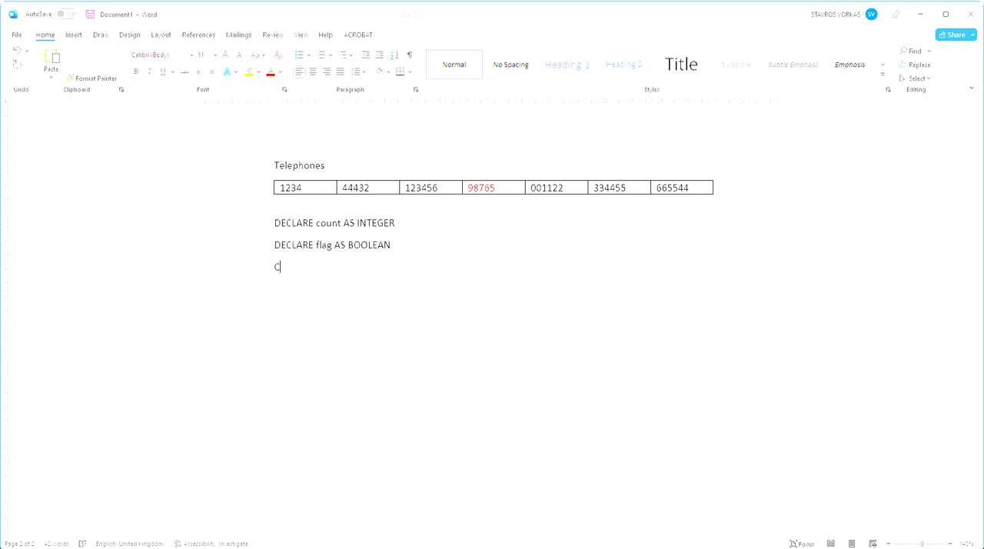
type("ONST")
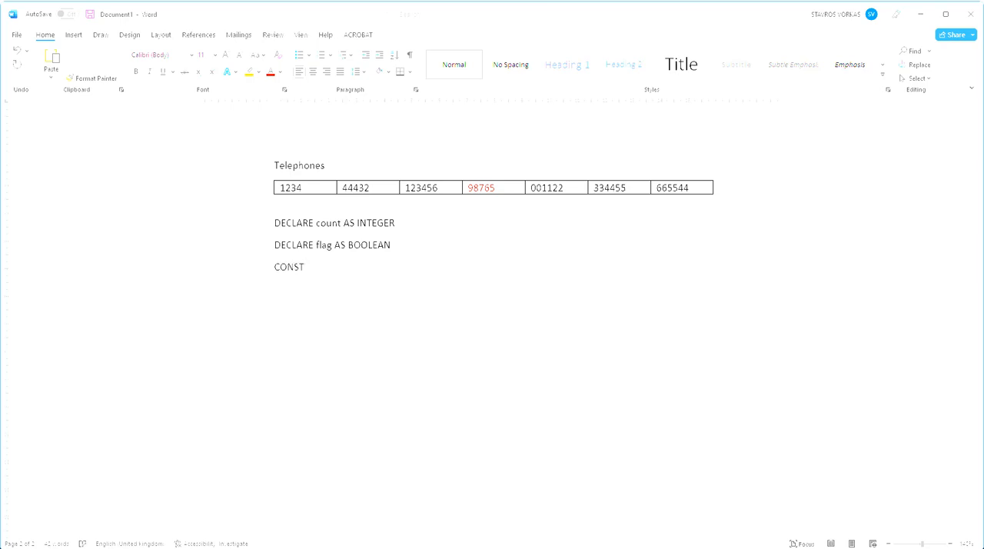
type("te")
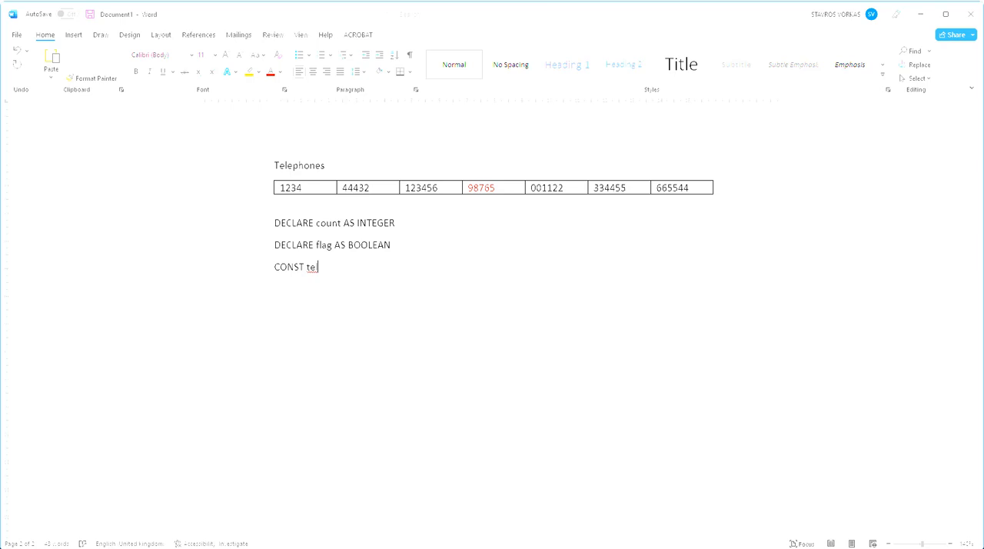
type("= 98")
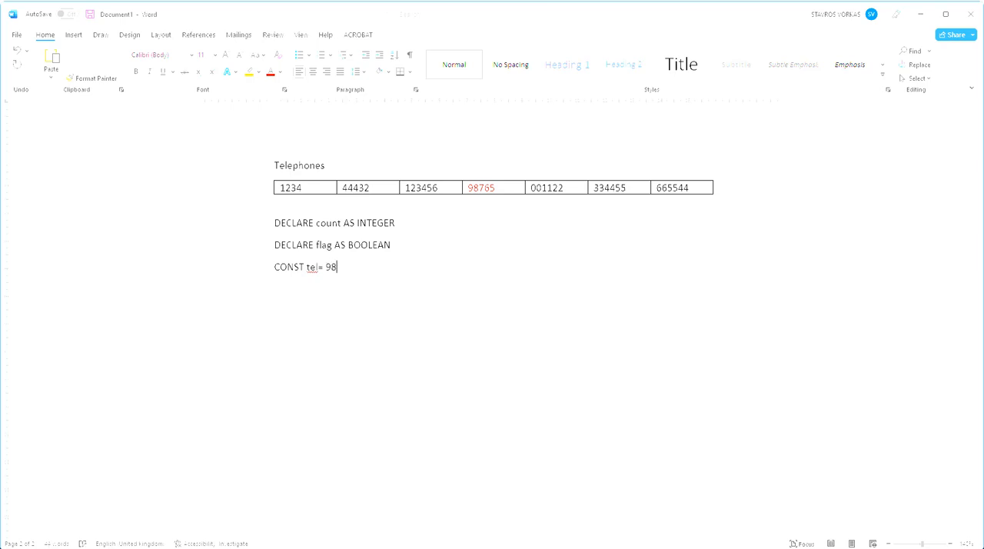
type("765")
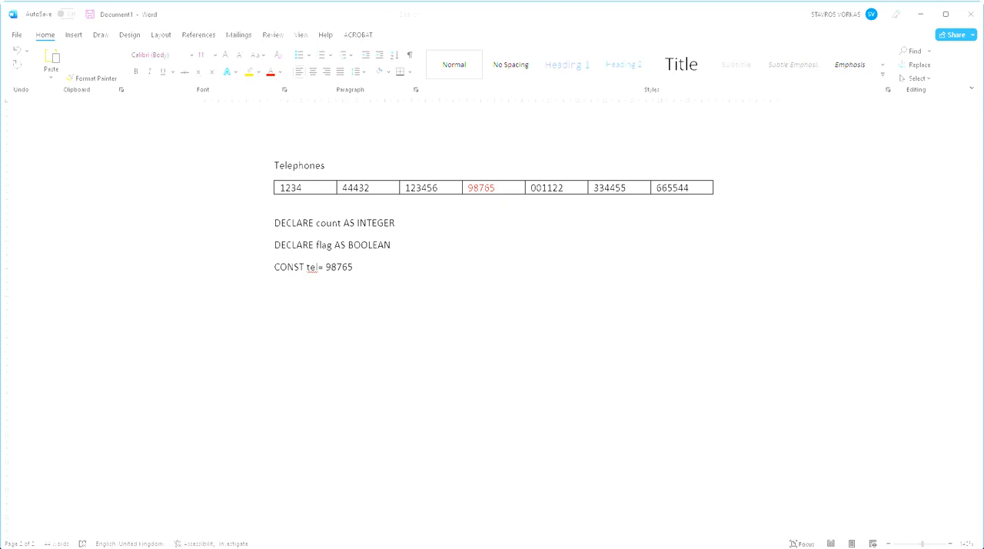
- Add the assignments Count←0 and Flag←TRUE, leaving a blank line before the loop
type("Count<")
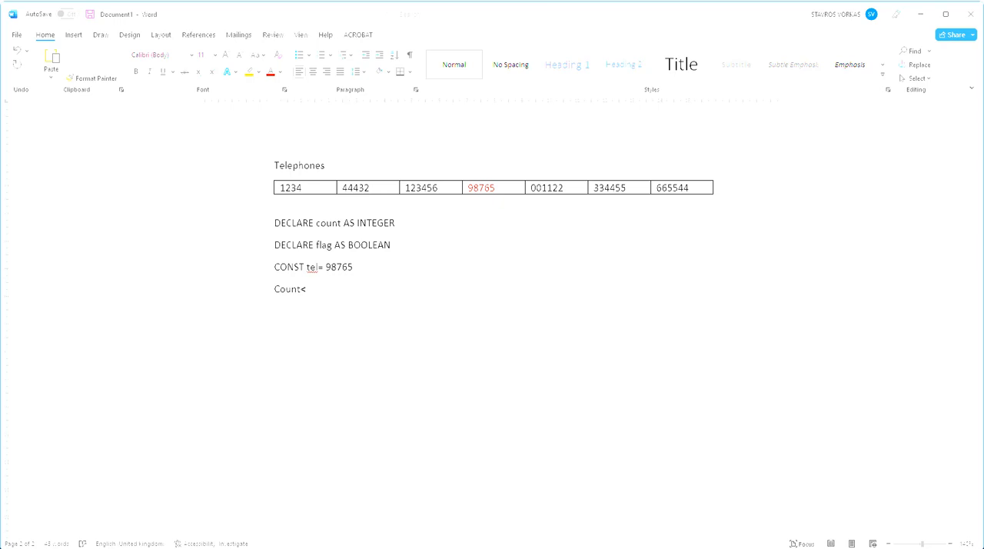
type("0")
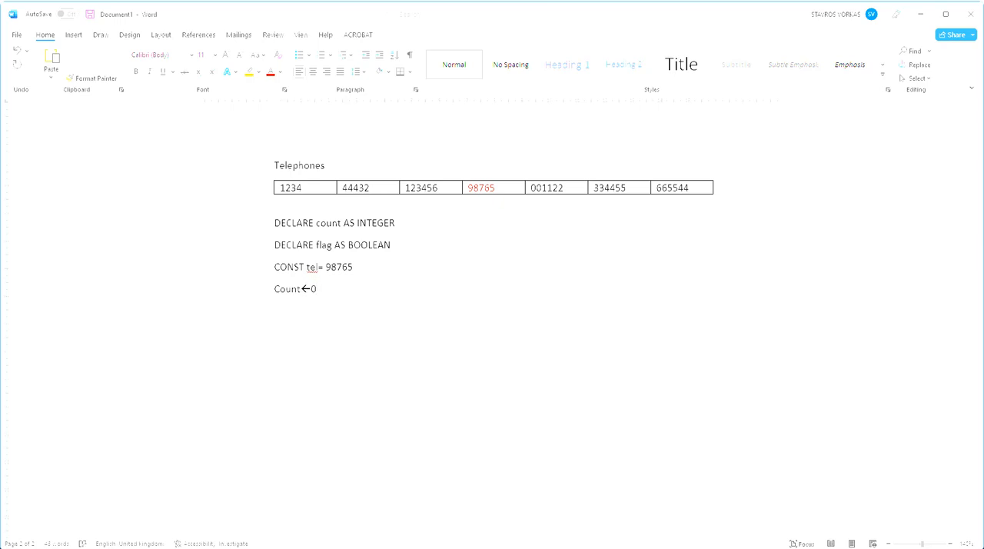
type("Flag←")
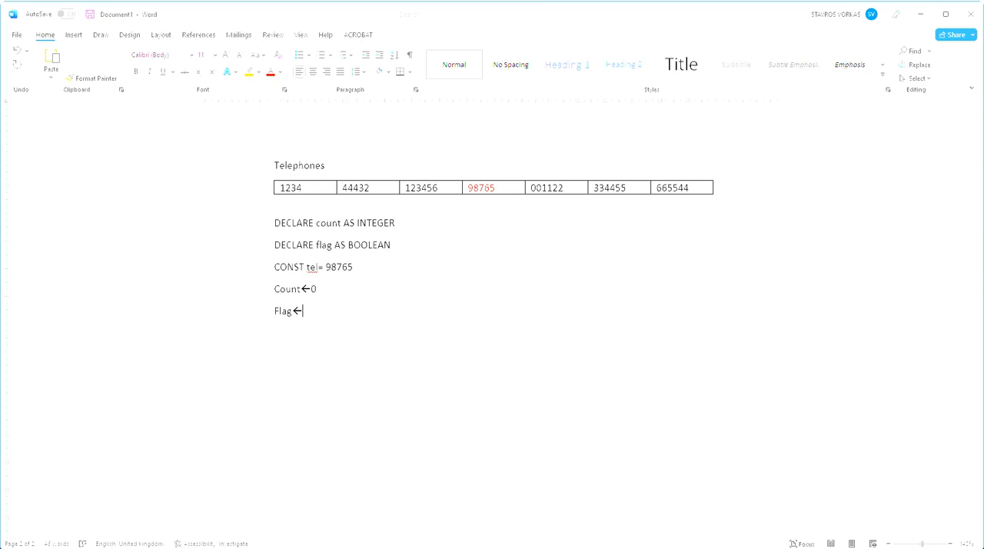
type("TRUE")
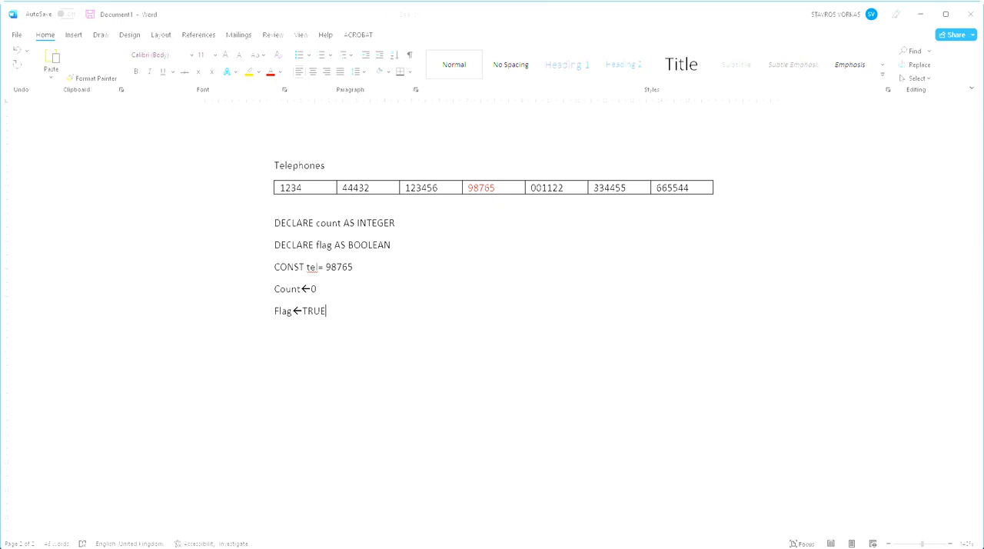
key("enter")
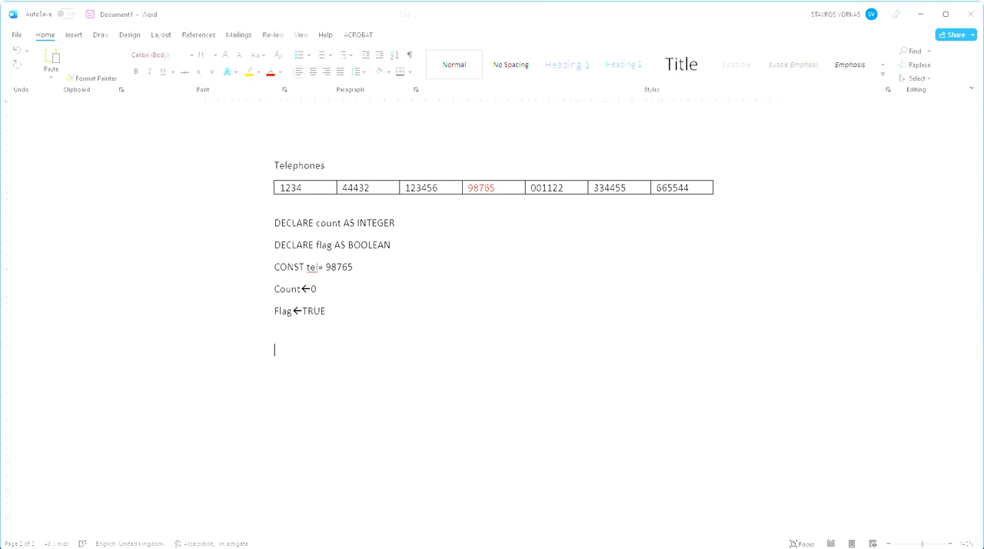
- Start the loop with the line WHILE count<=7
type("WHILE")
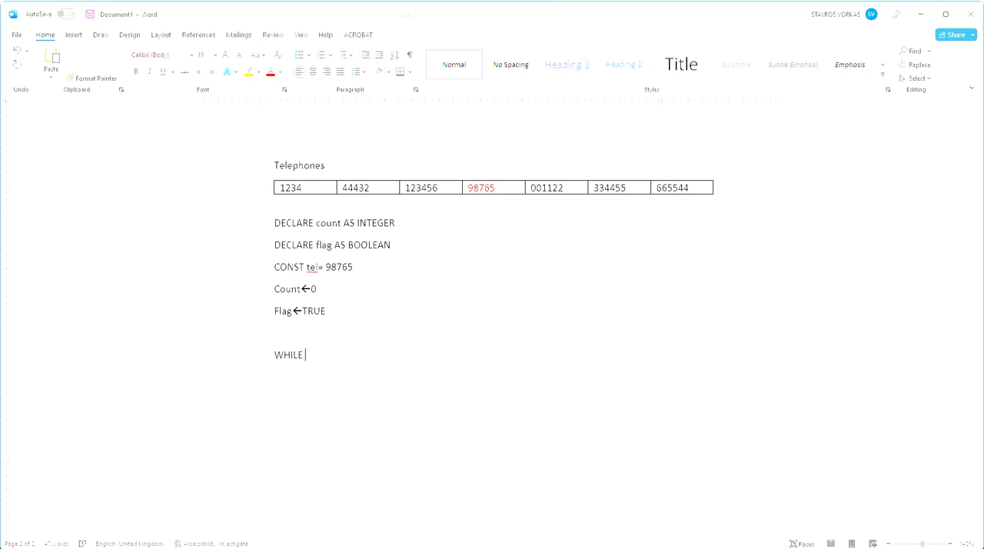
type("count")
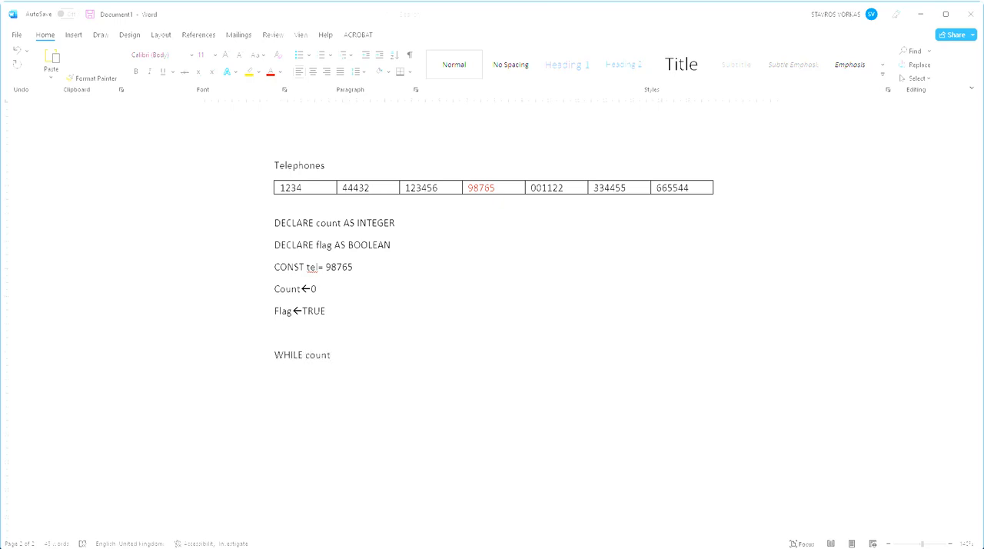
type("<")
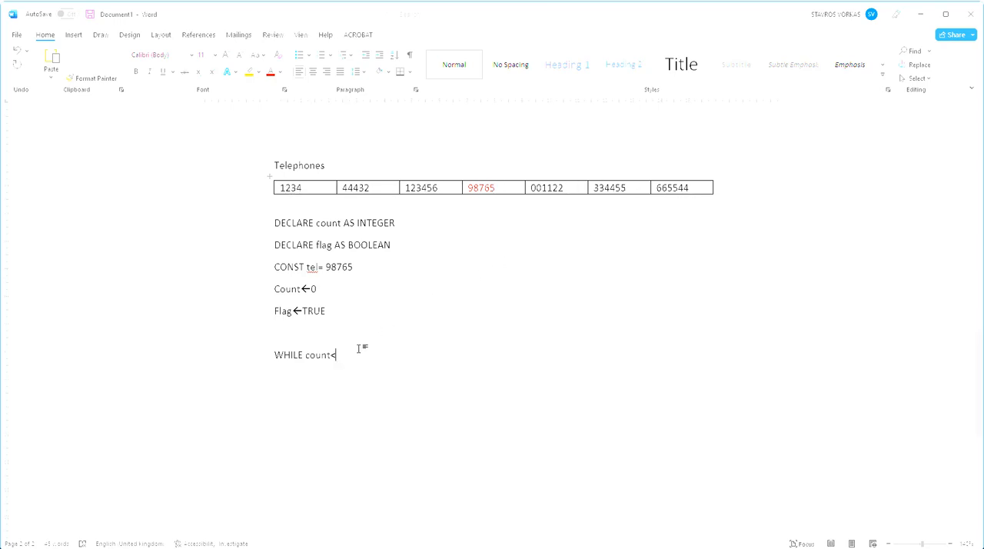
type("=")
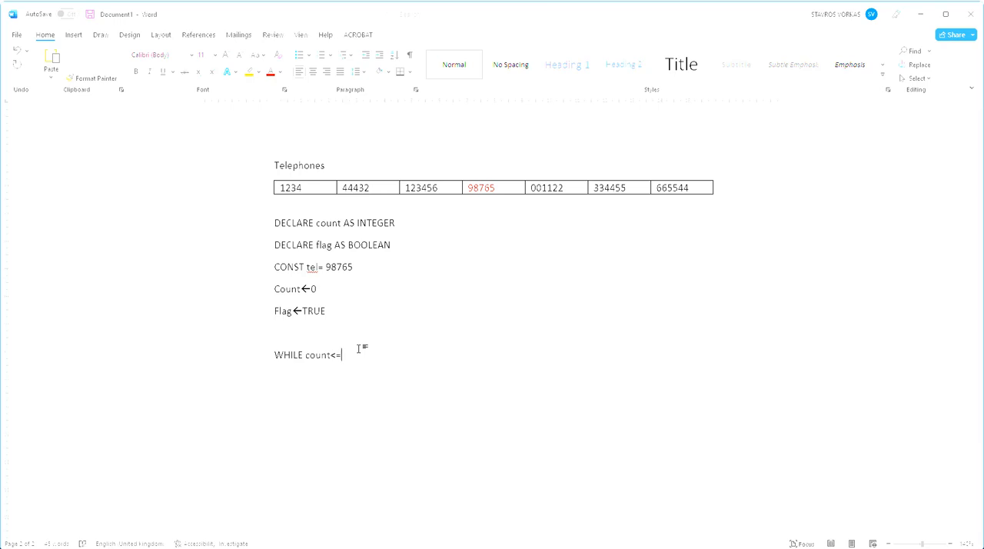
type("7")
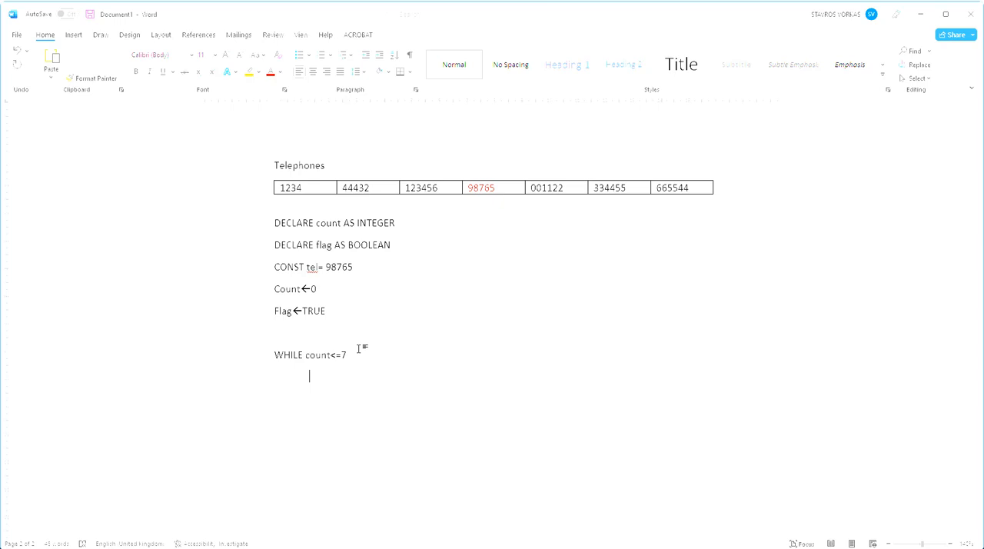
- Add the indented IF telephones[count]=tel line, then return to the end of the WHILE line
type("IF")
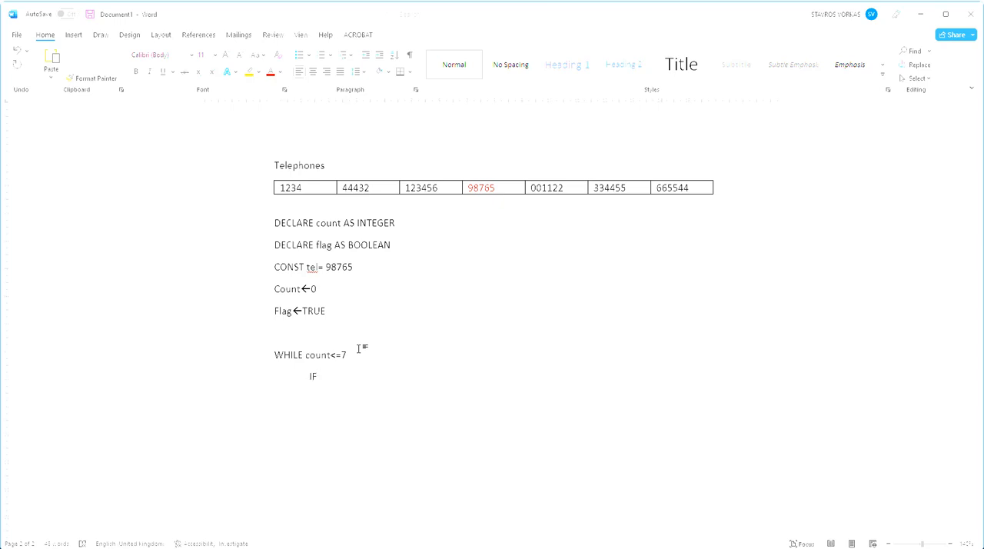
type("telephones[count")
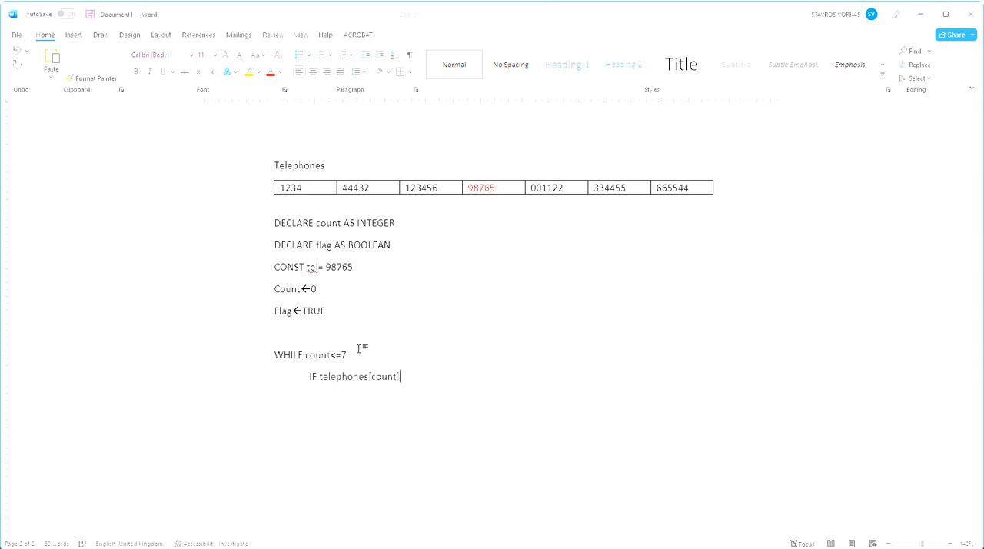
type("=")
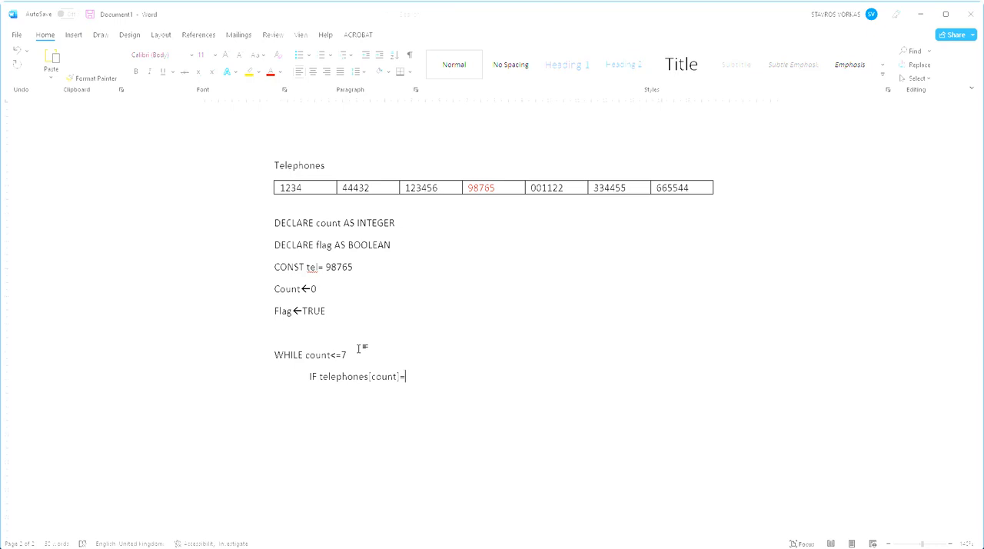
type("tel")
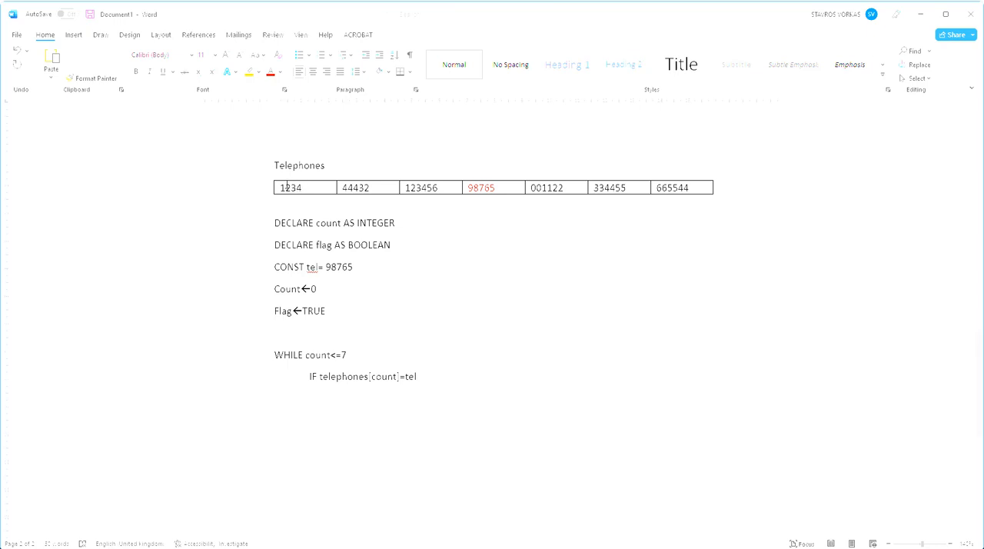
left_click(292, 187)
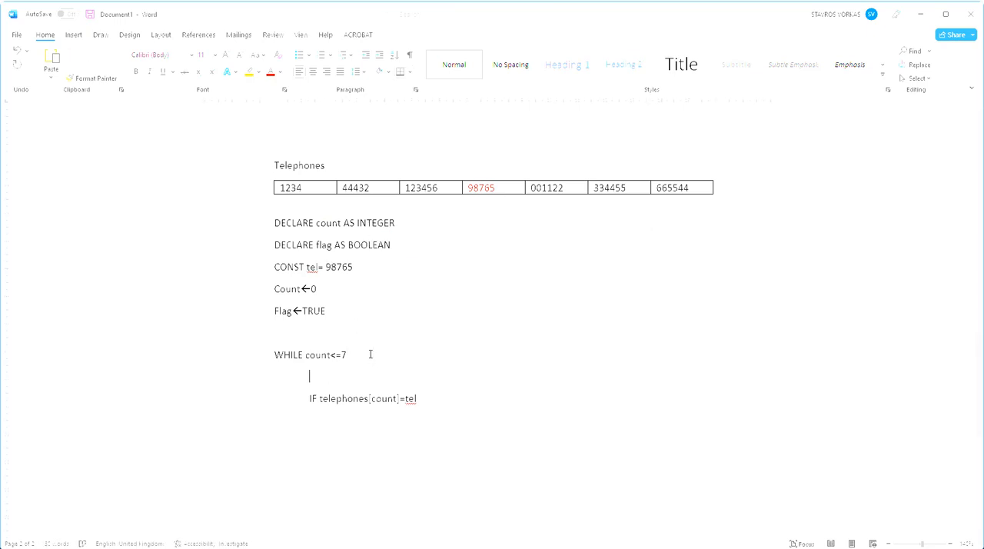
- Add the count update line Count←count+1 inside the loop
type("Count←")
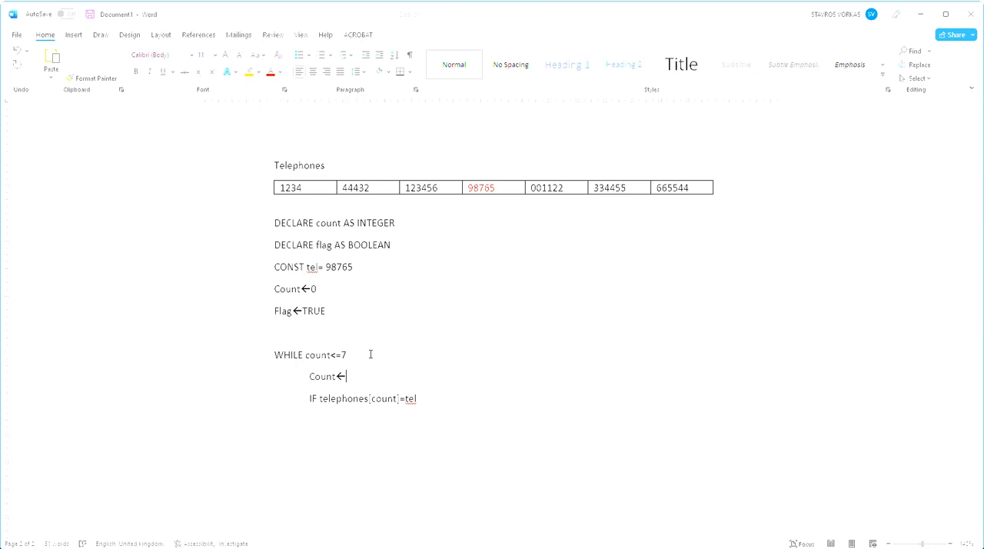
type("count-1")
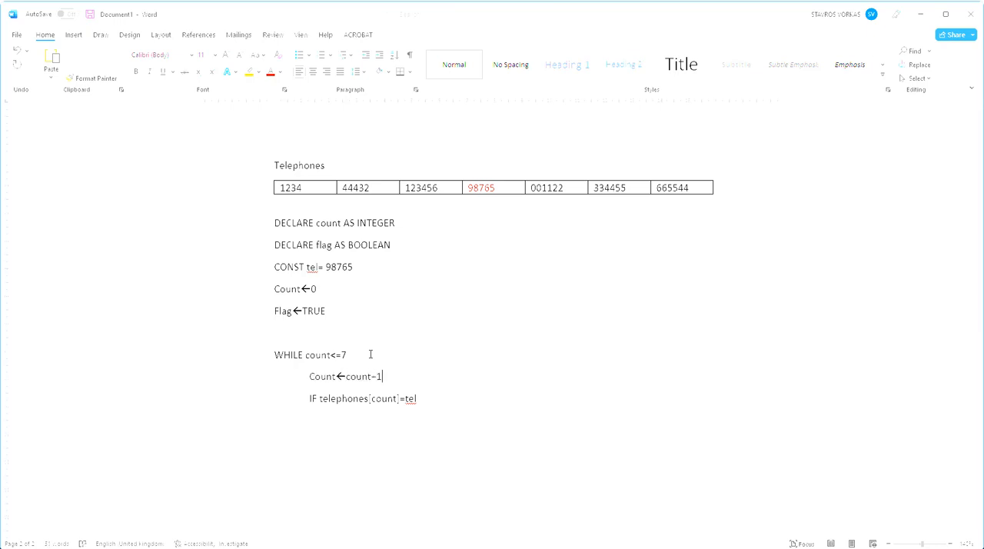
mouse_move(344, 404)
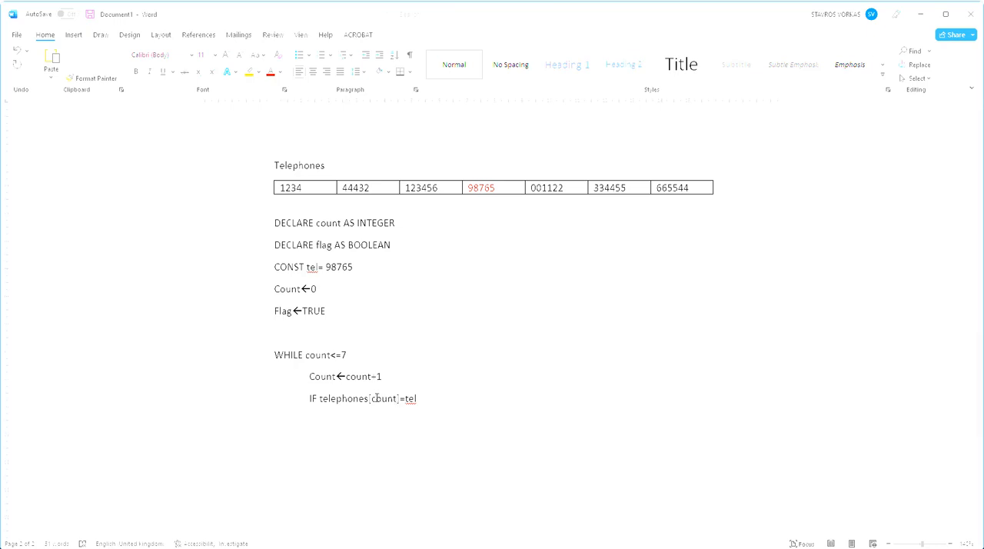
left_click(431, 399)
type("THEN")
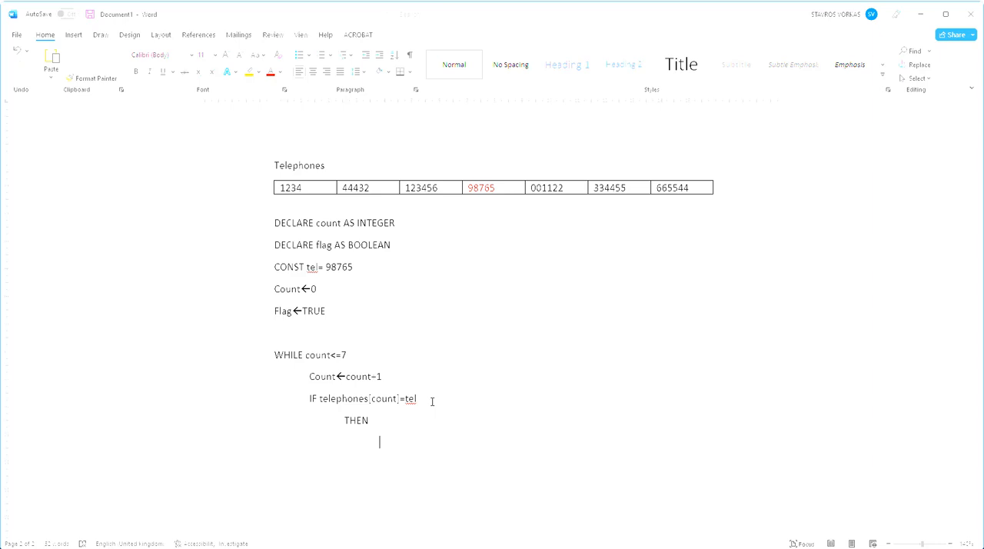
- Complete the IF with THEN Position←count, then close with ENDIF and ENDWHILE
type("po")
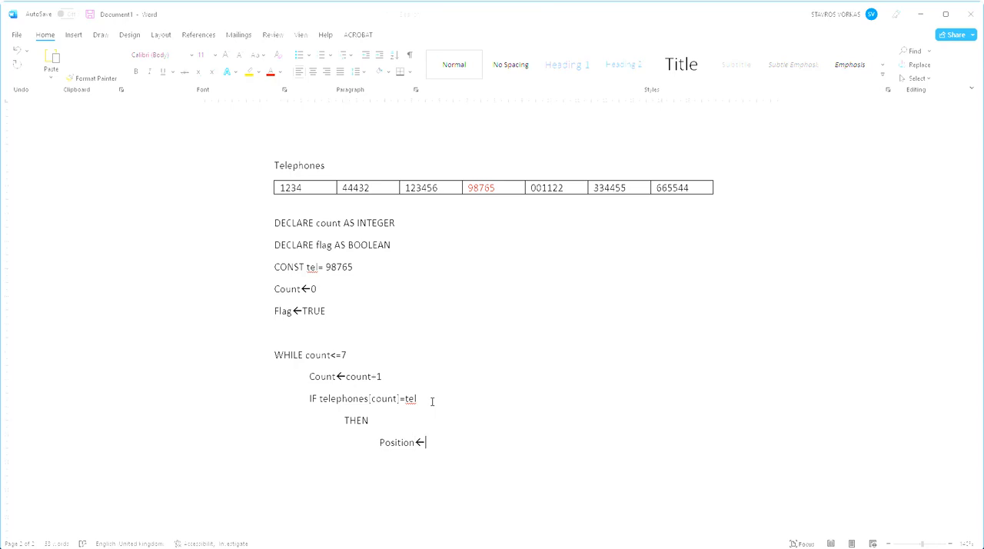
type("count")
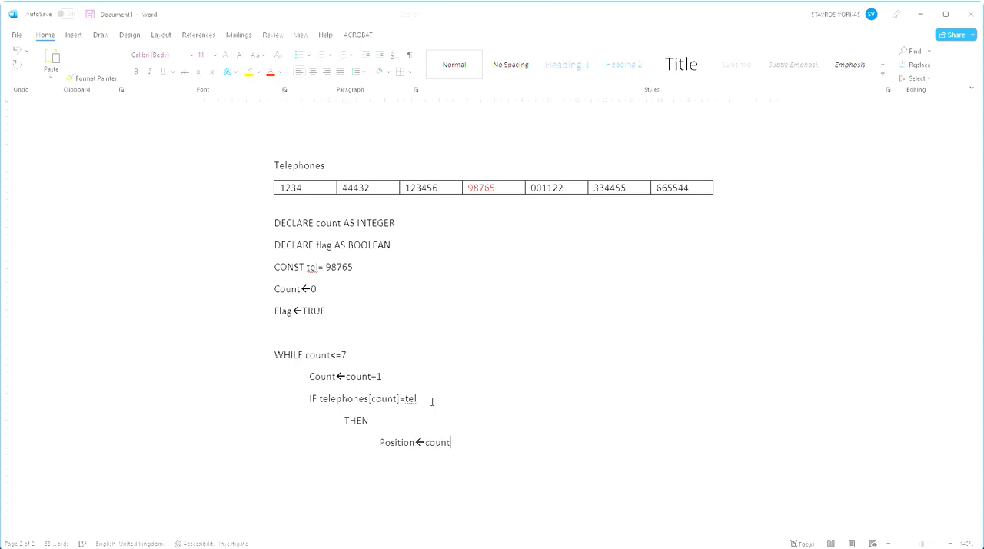
key("enter")
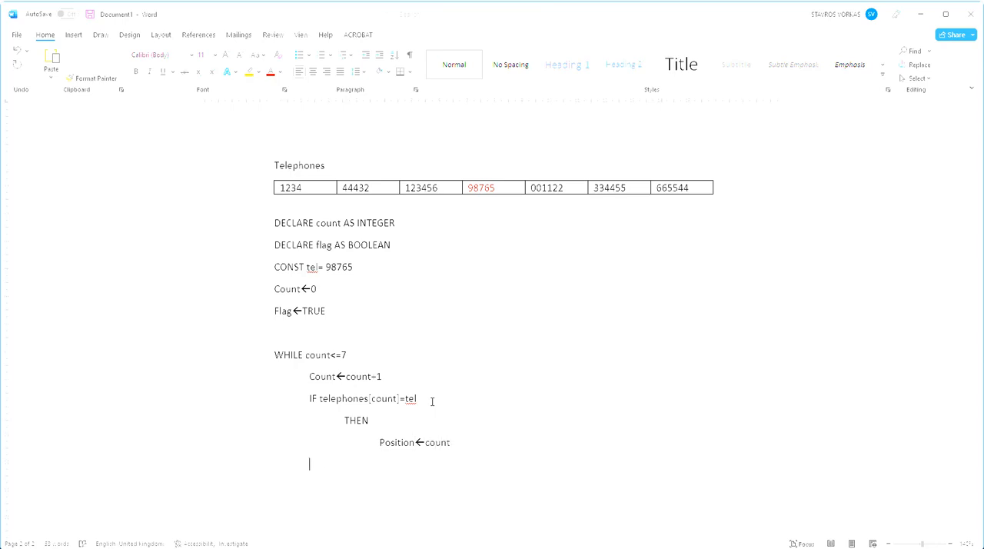
type("ENDIF")
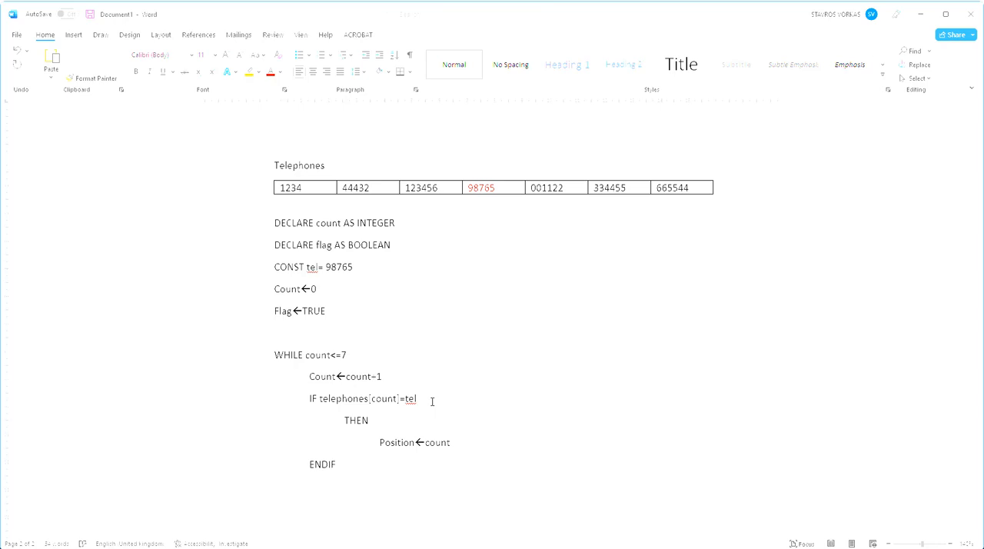
type("ENDWHILE")
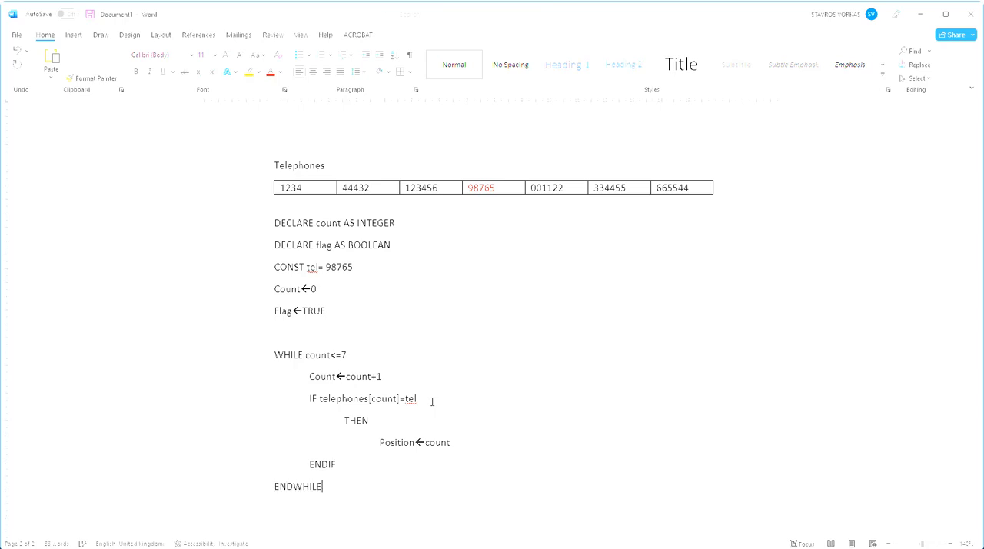
mouse_move(286, 271)
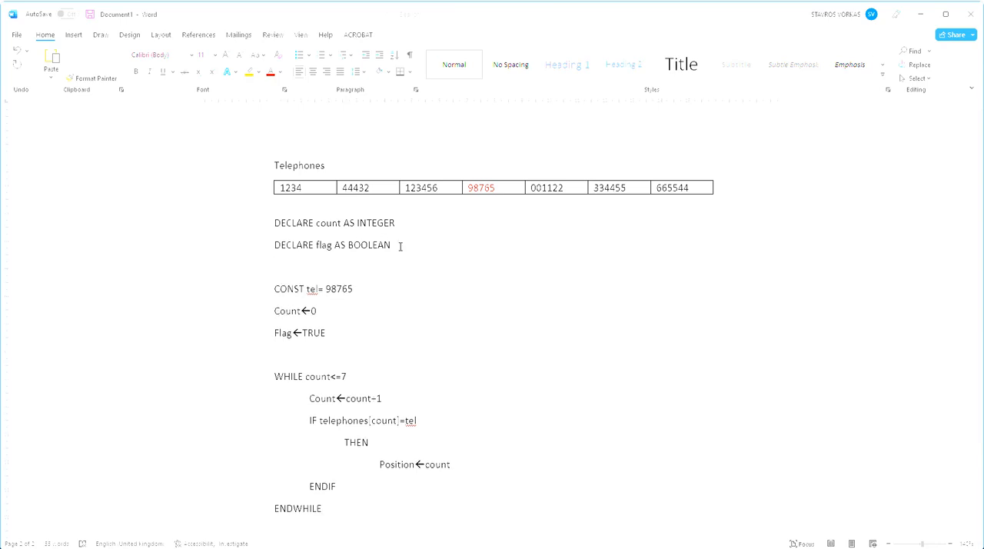
- Add the declaration DECLARE Position AS INTEGER
type("DECLARE")
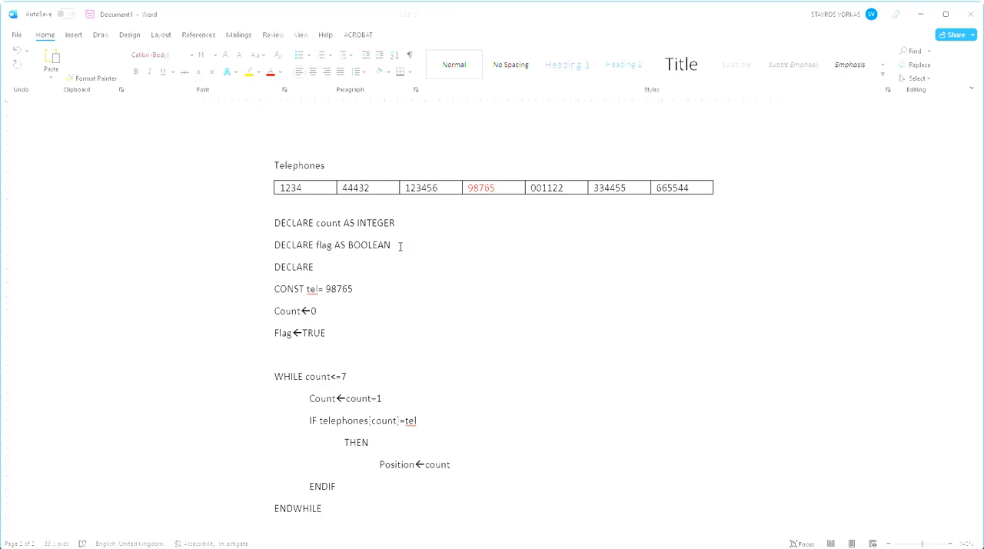
type("Position")
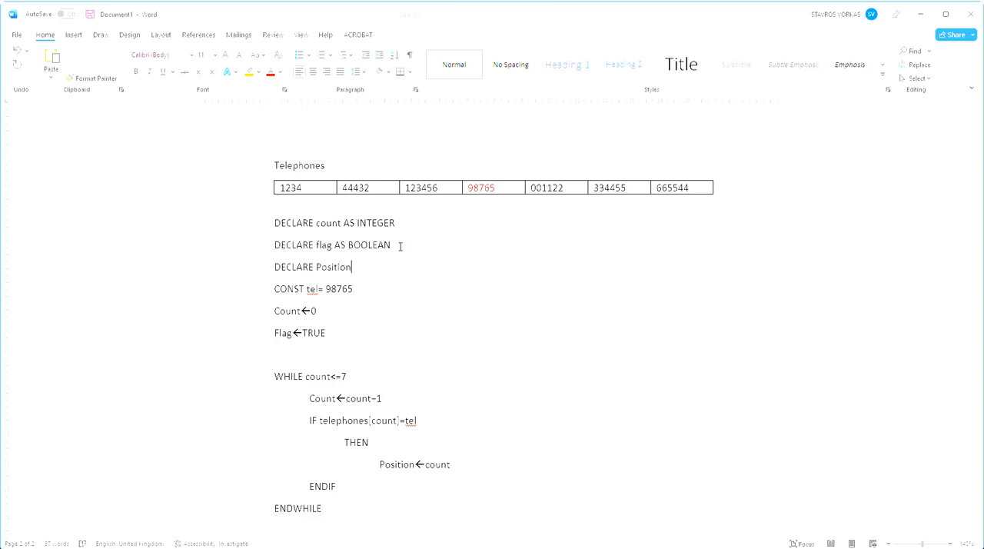
type("AS")
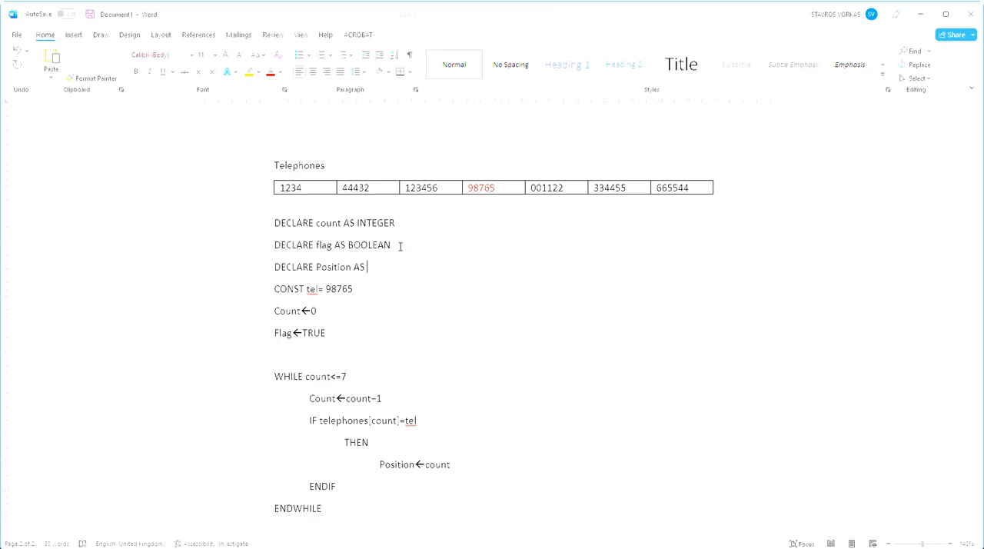
type("INTEGER")
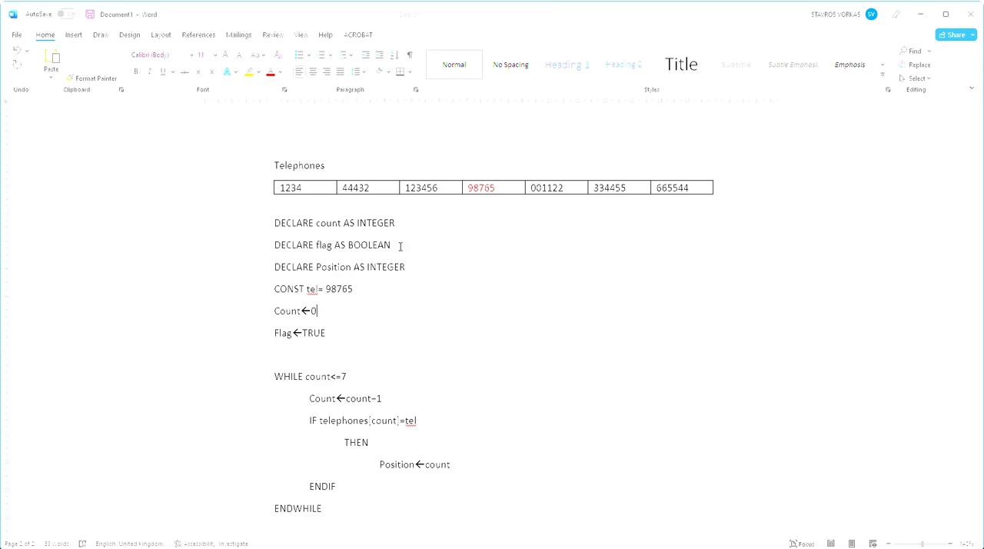
- Initialise Position←0 after Count←0, then go to the Insert features
type("Position<")
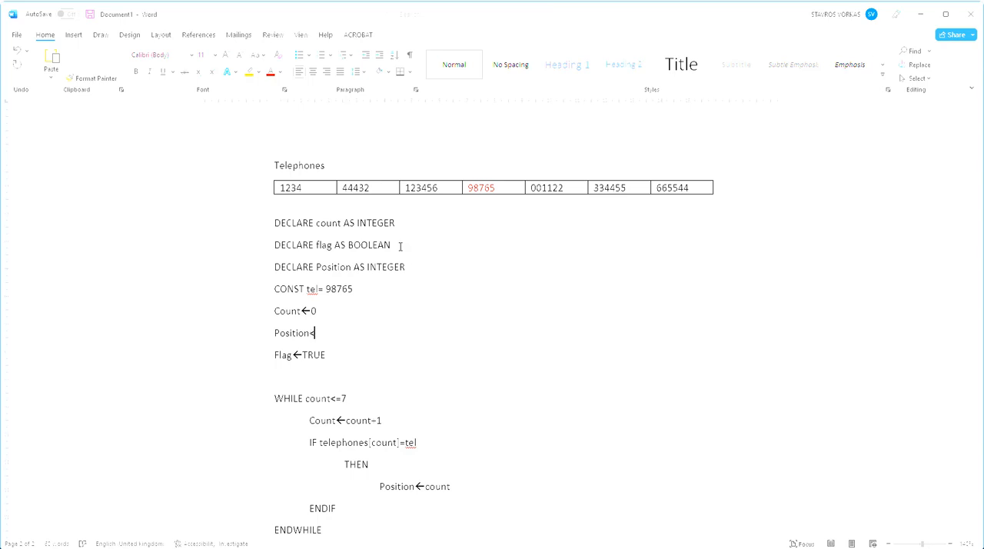
type("0")
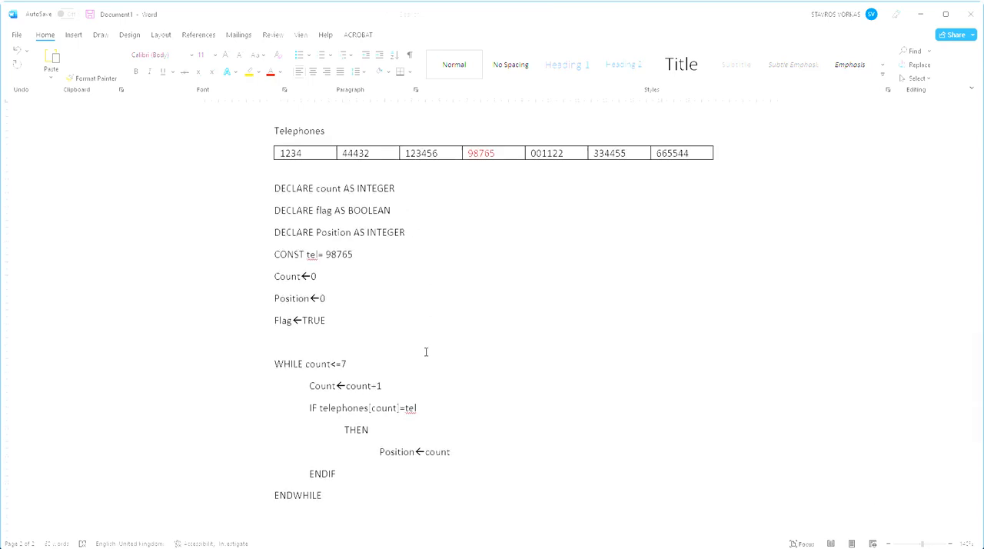
left_click(74, 35)
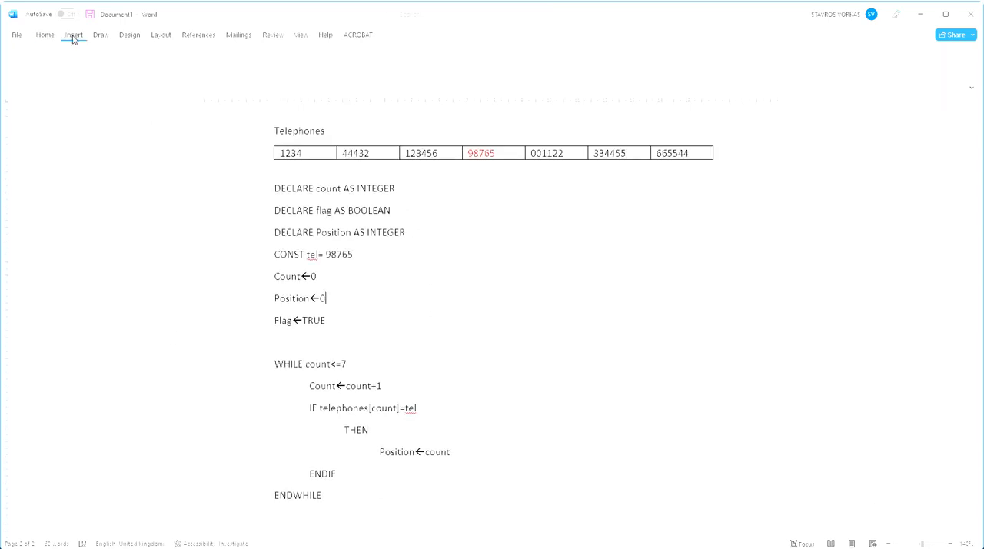
- Draw a trace text box to the right of the pseudocode
left_click(73, 34)
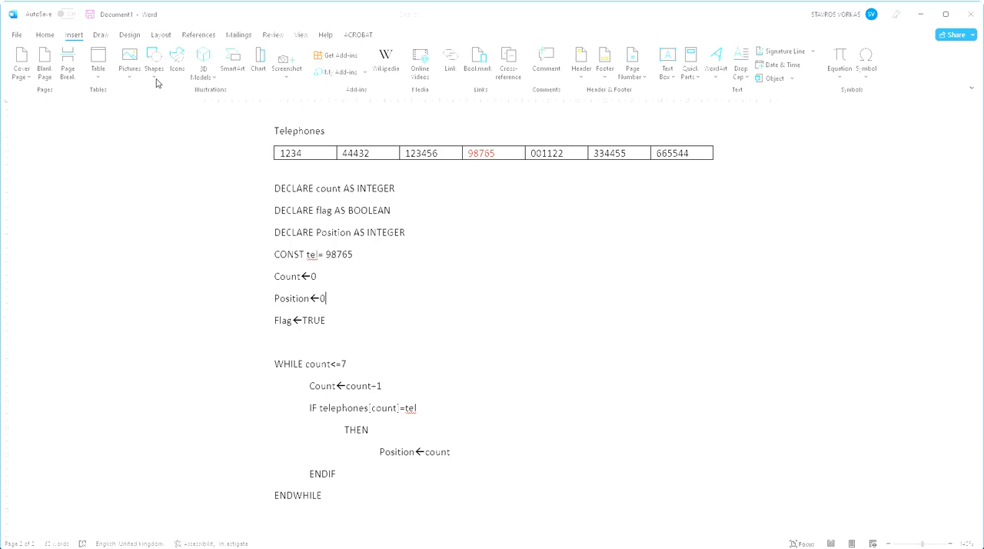
left_click(670, 61)
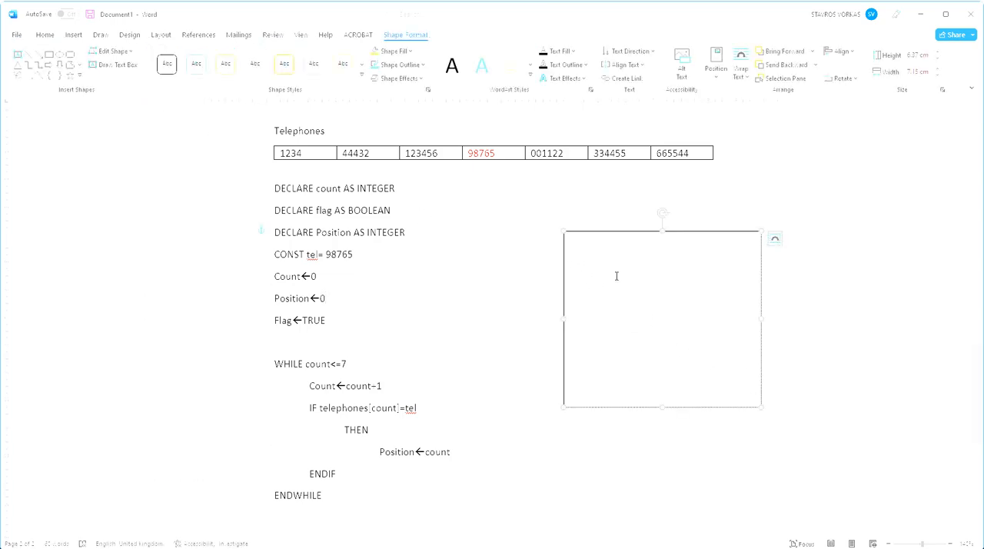
- Fill the trace box with the starting values Count=0 and Position=0
type("Count")
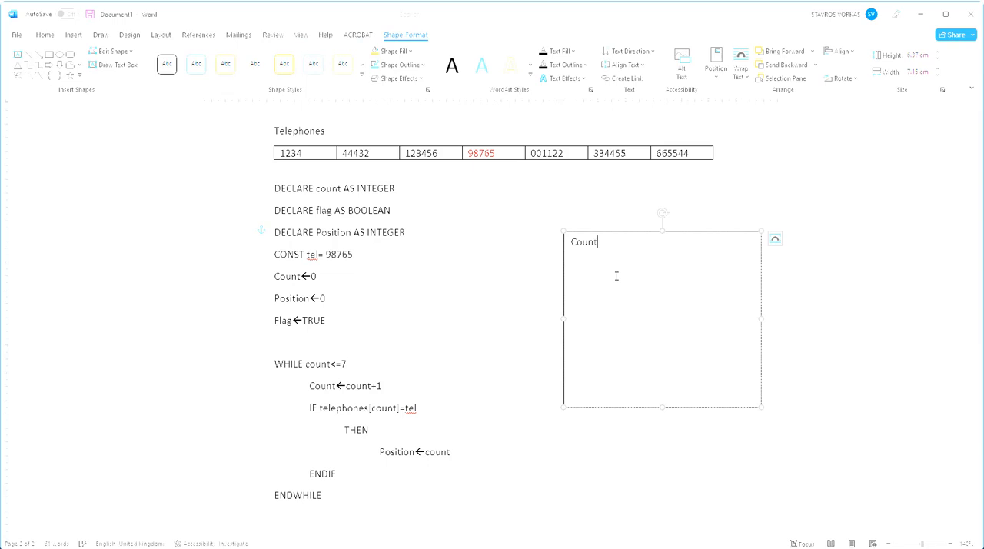
key("Enter")
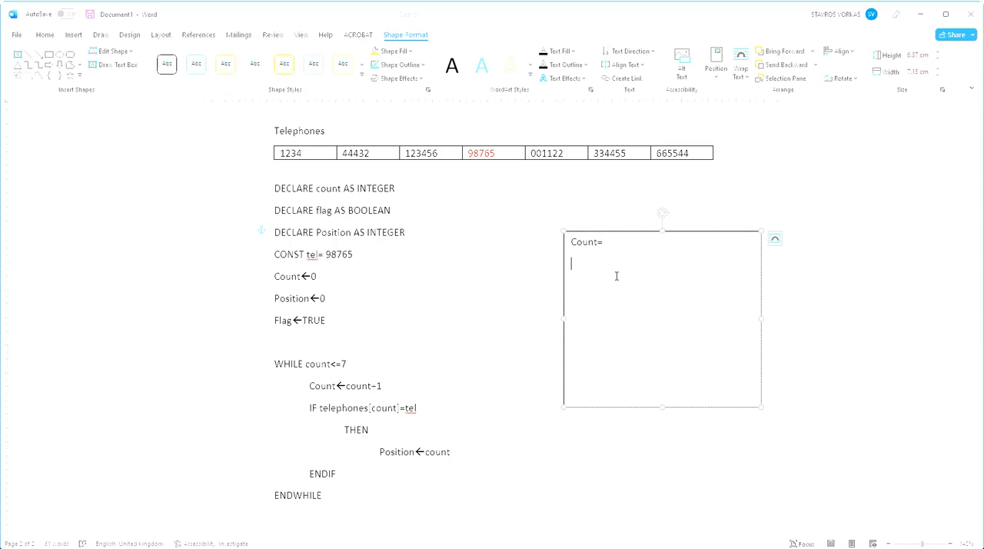
type("Posit")
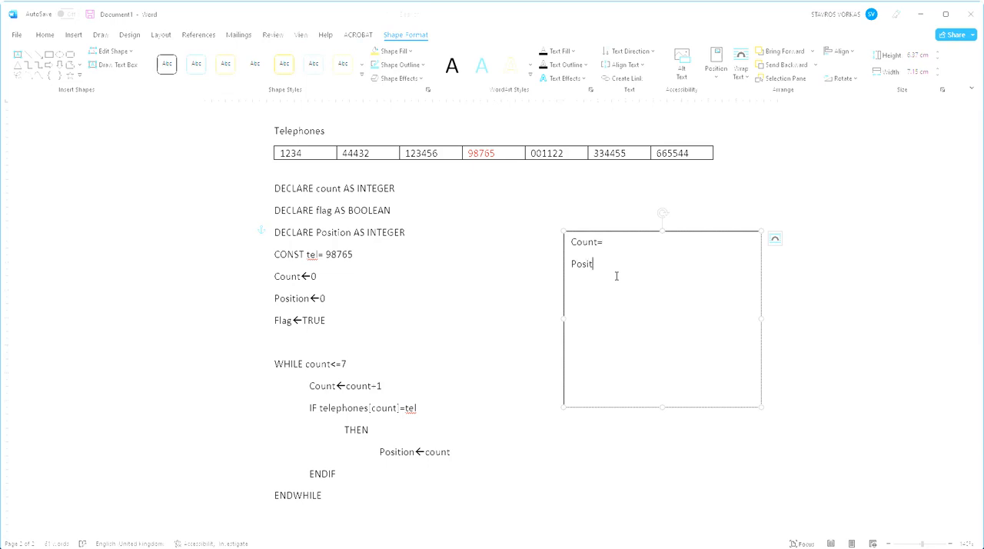
type("ion")
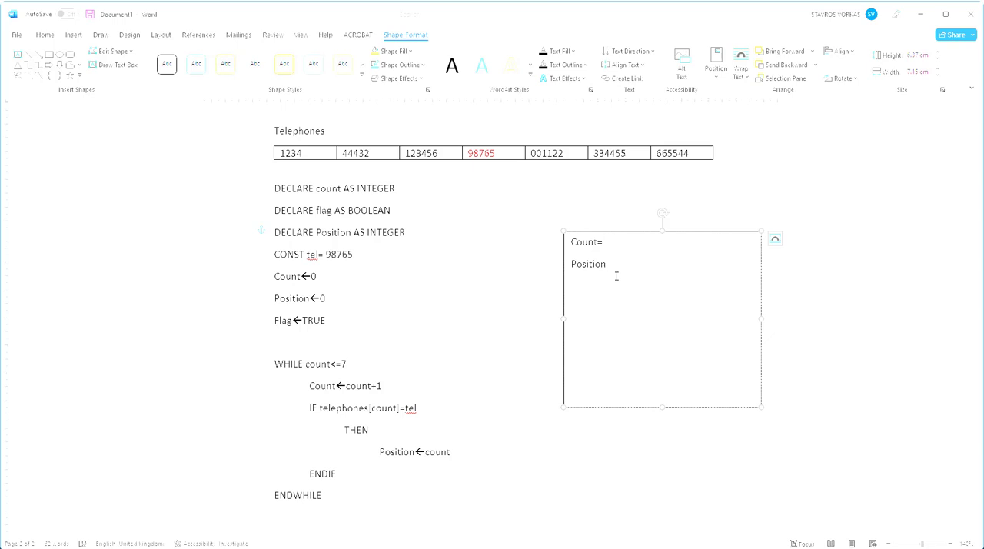
type("=")
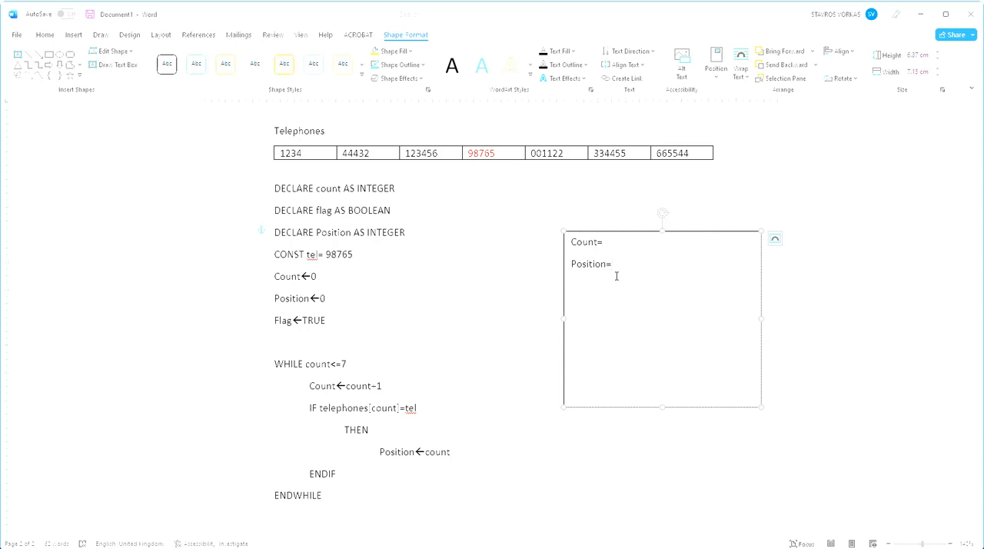
type("0")
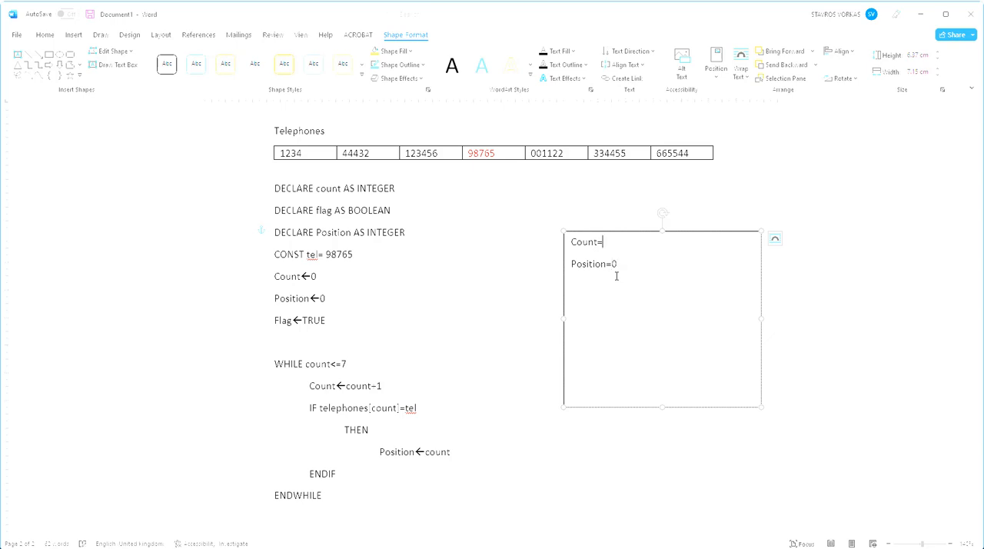
type("0")
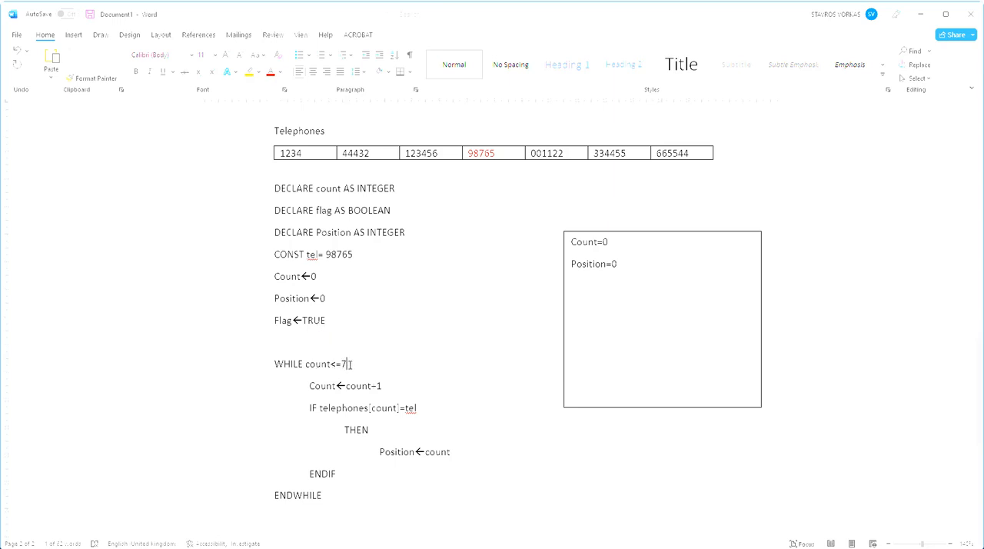
mouse_move(357, 361)
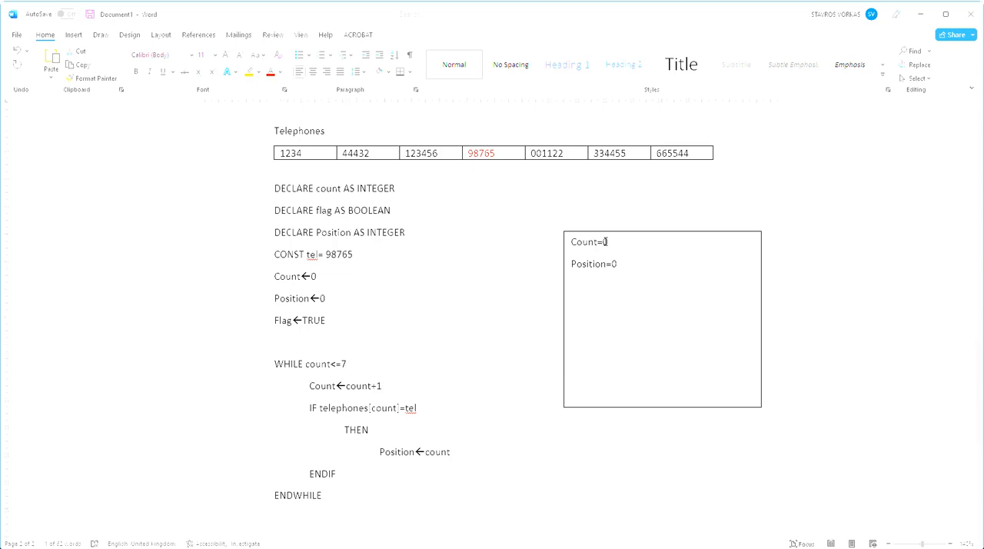
- Record Count's new value 1 after the original 0 in the trace box
left_click(607, 241)
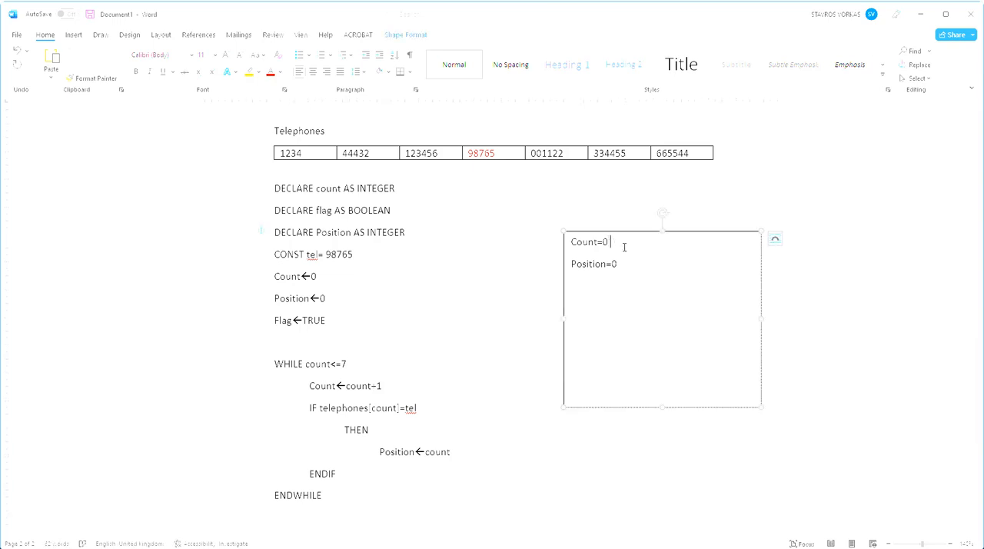
type("1")
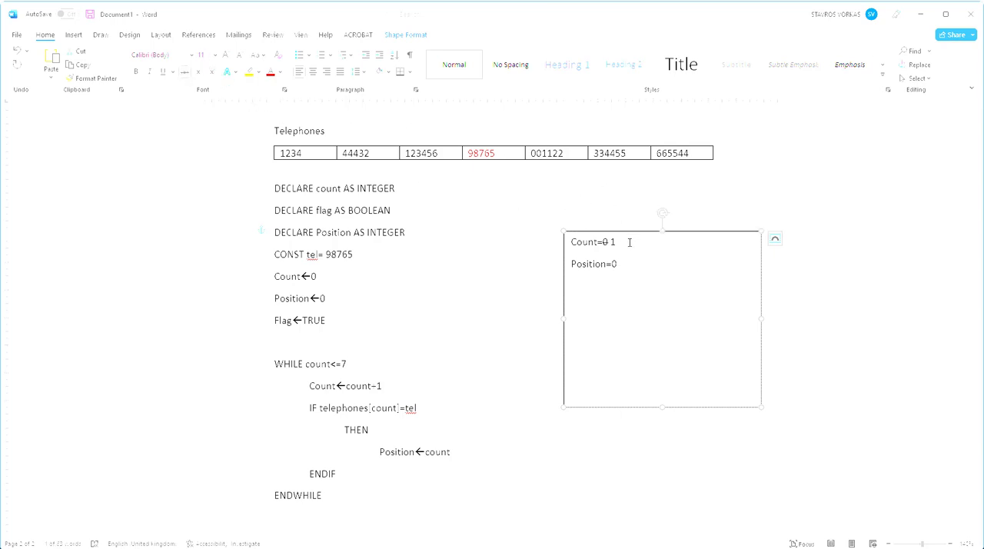
mouse_move(613, 203)
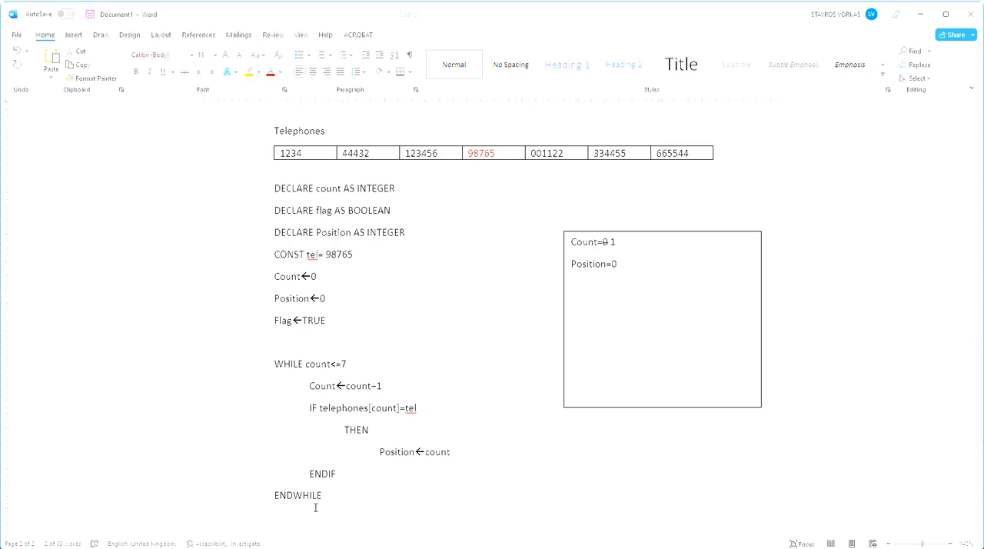
mouse_move(298, 363)
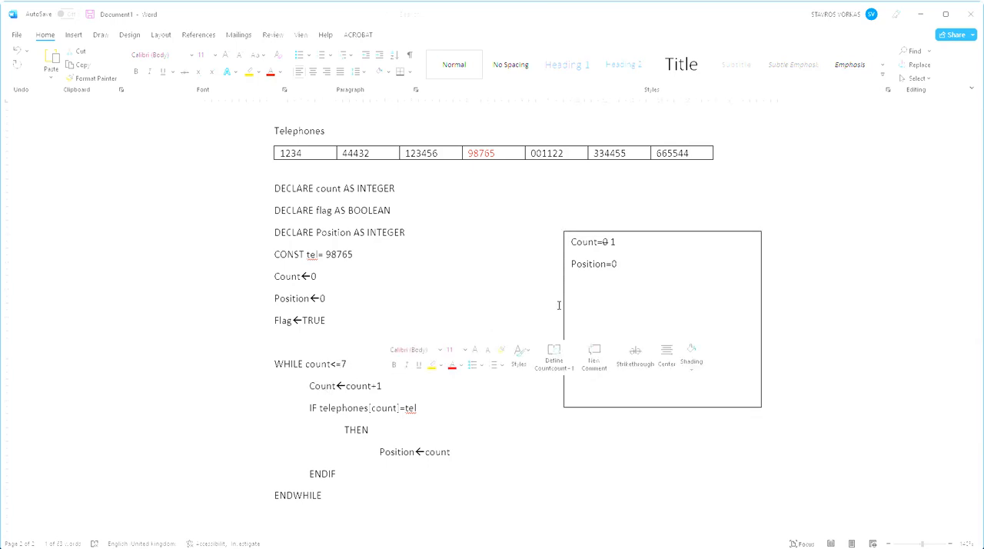
- Advance the Count trace to 2 and check telephone numbers 44432 and 98765 in the table
type("2")
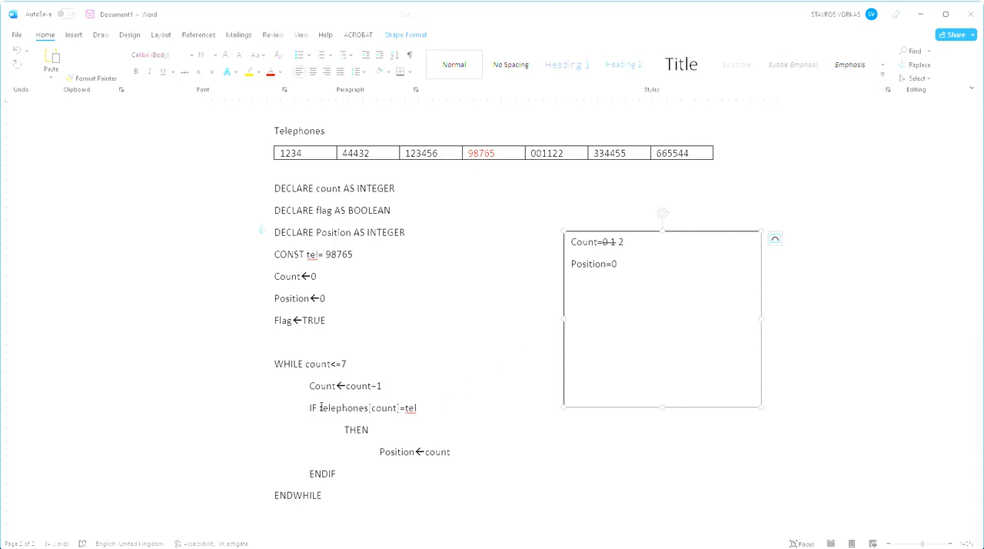
left_click(356, 163)
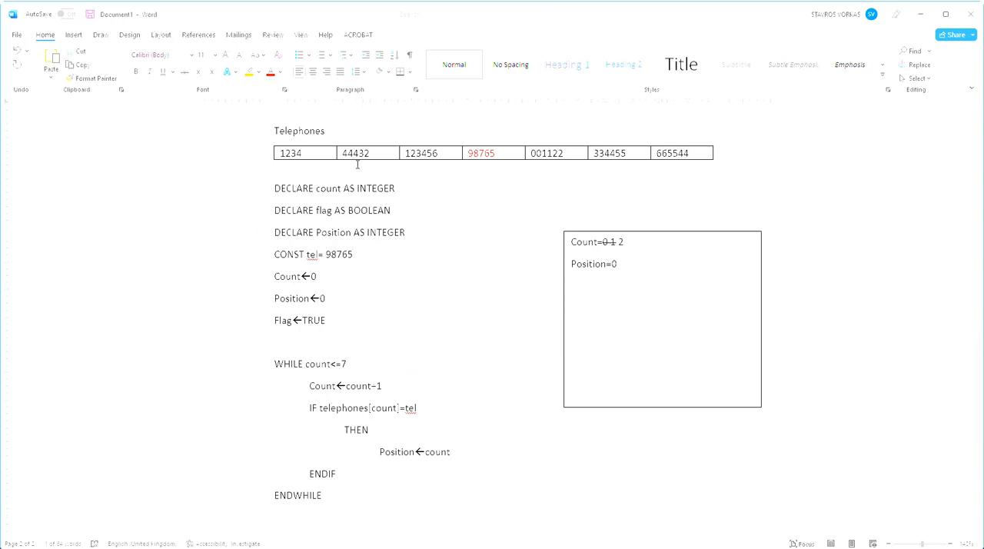
left_click(363, 152)
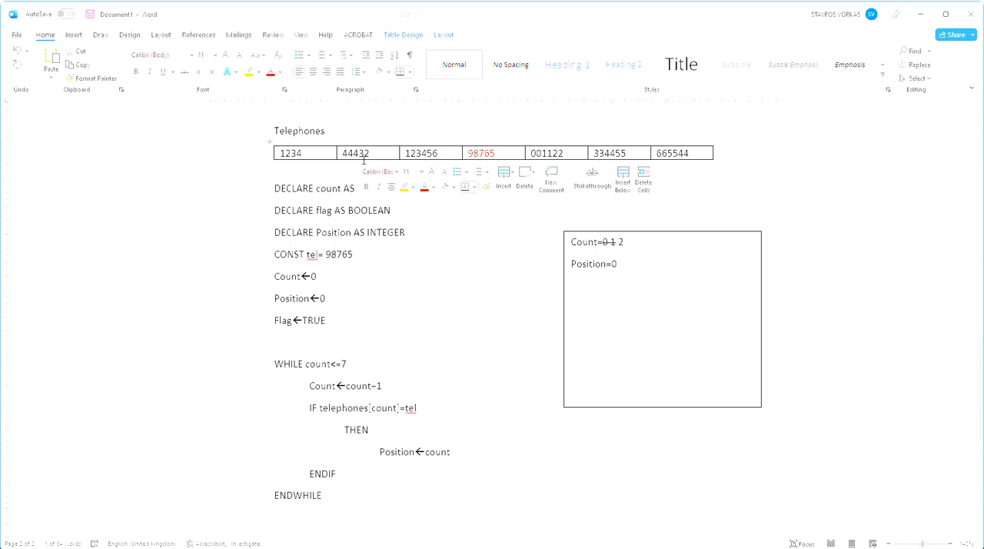
mouse_move(486, 151)
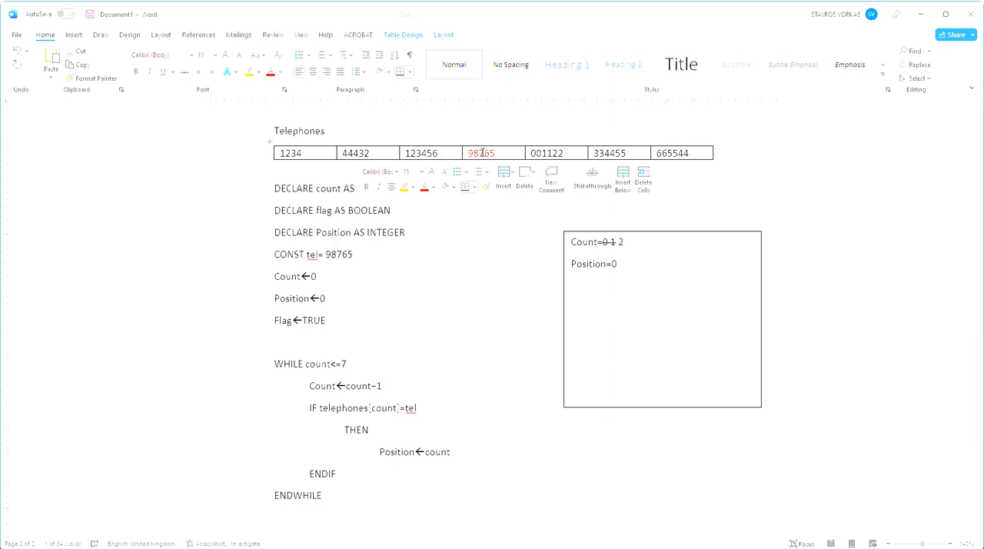
left_click(372, 332)
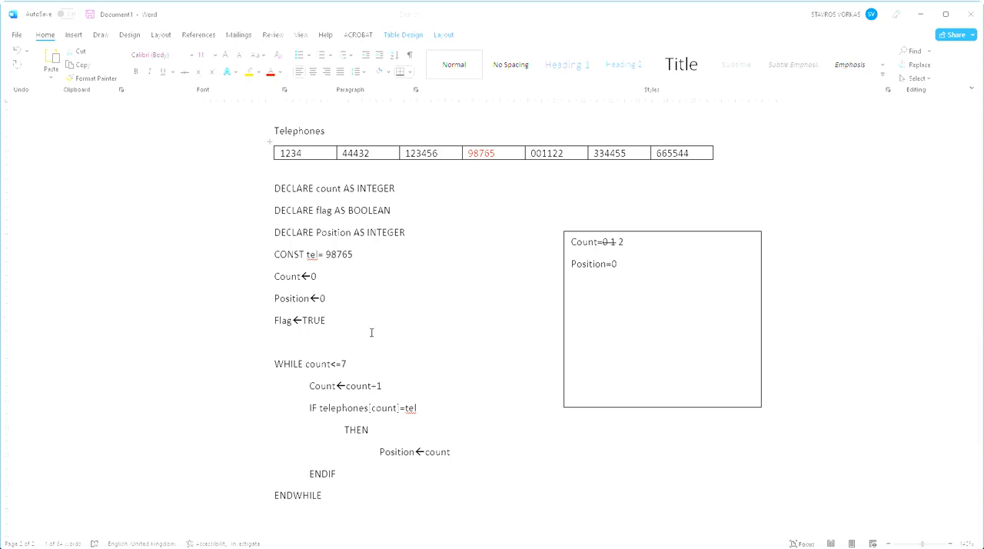
mouse_move(378, 348)
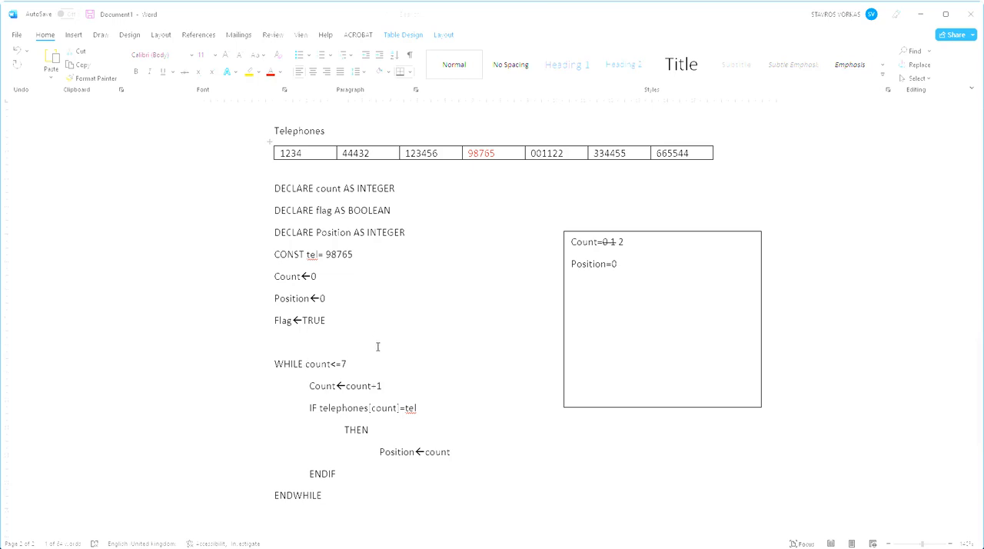
mouse_move(378, 370)
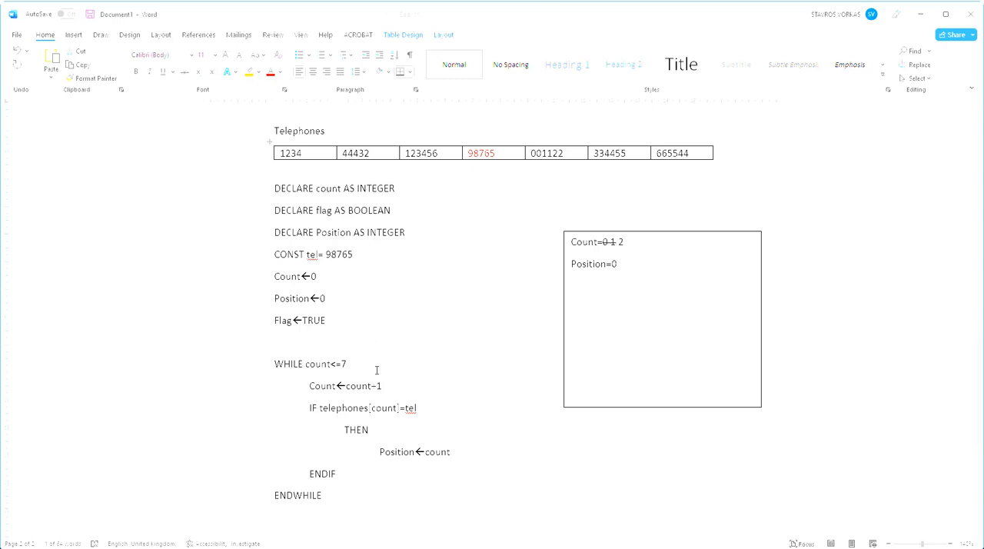
mouse_move(372, 366)
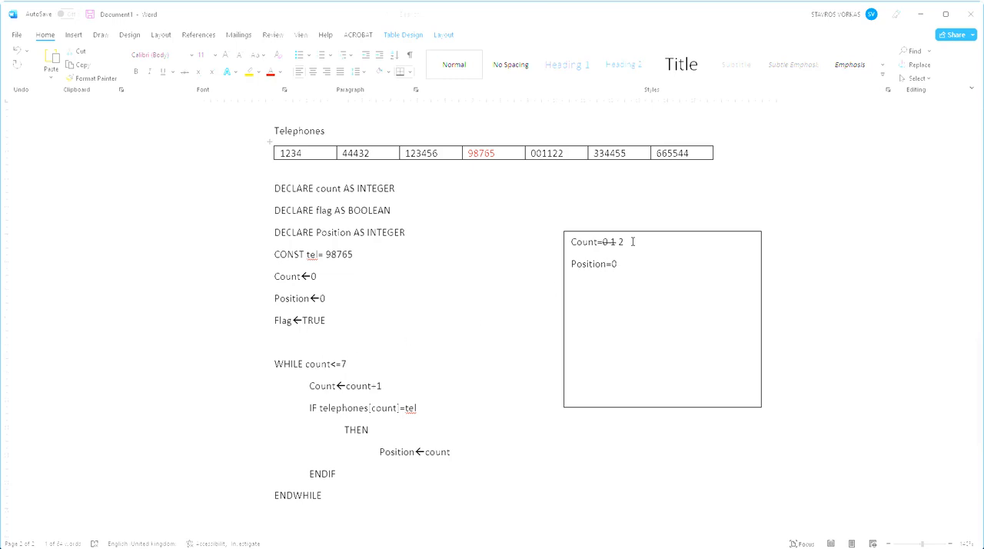
- Advance the Count trace to 4, then check the matching number 98765 for the Position line
left_click(622, 242)
type(" 3 5")
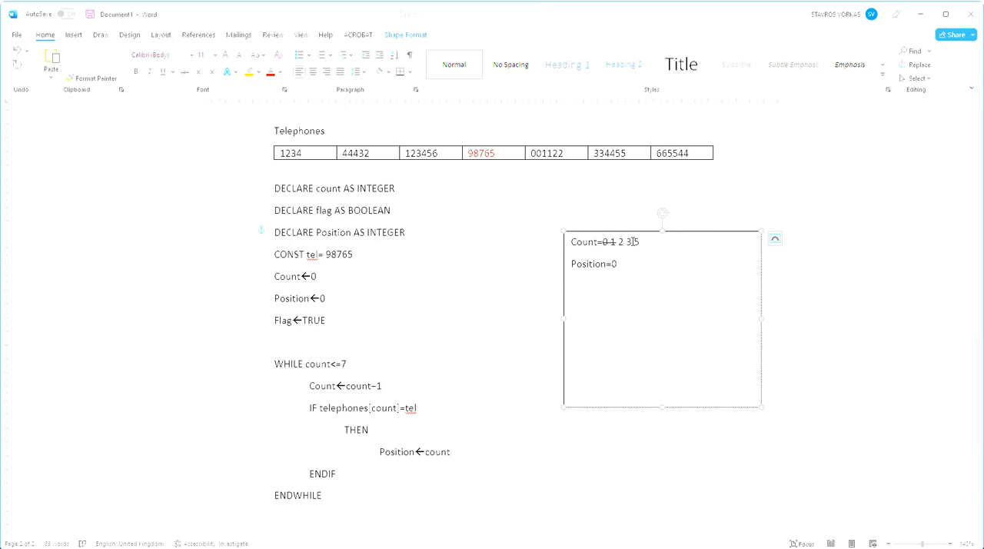
type("4")
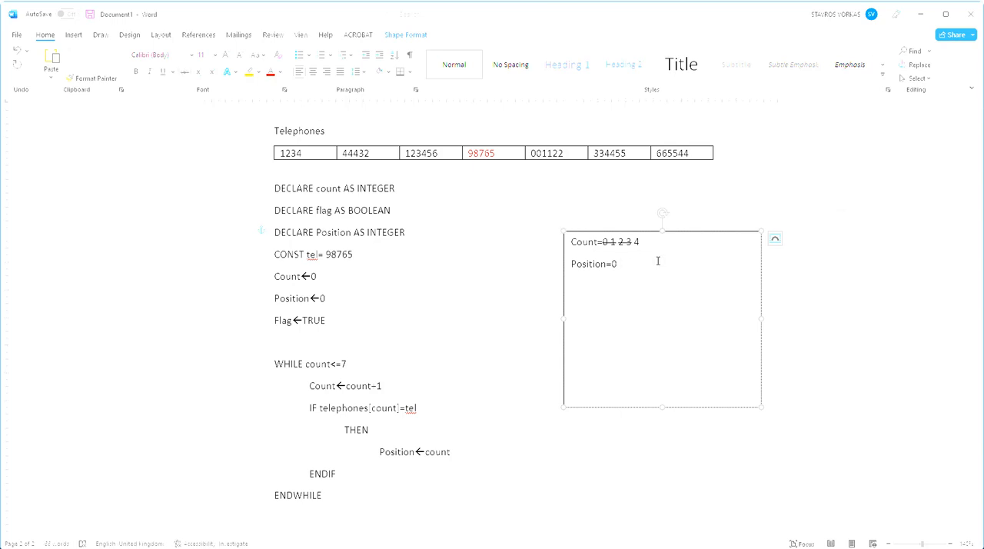
left_click(366, 407)
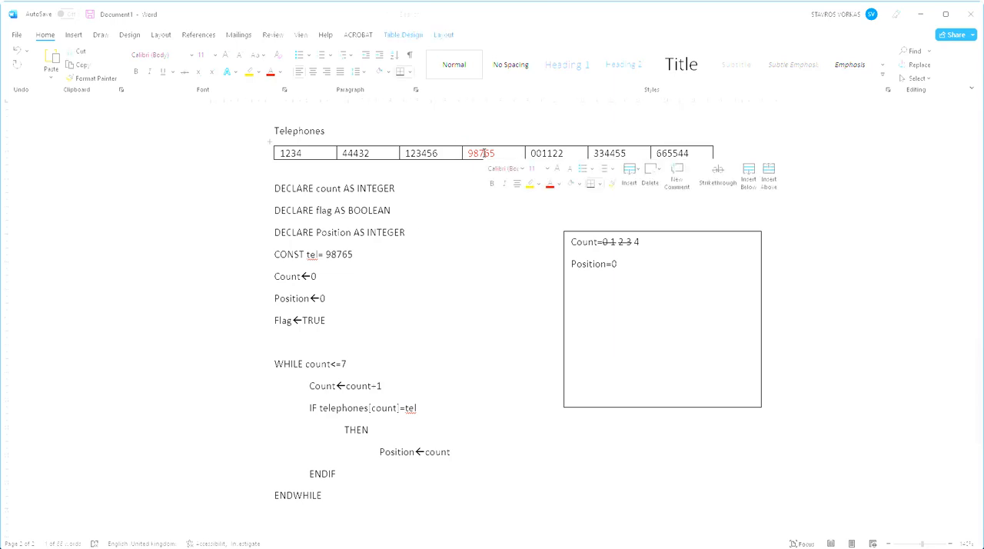
left_click(341, 255)
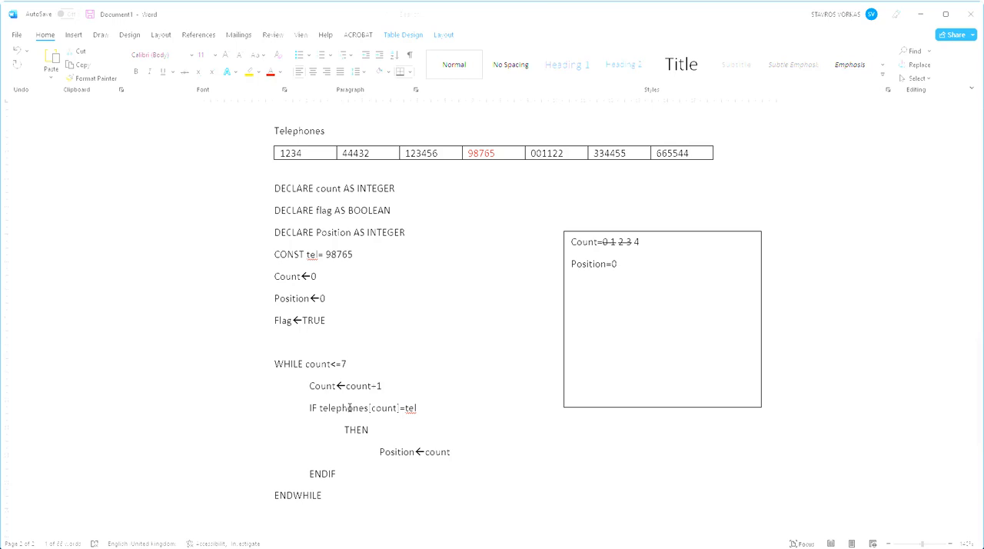
mouse_move(421, 403)
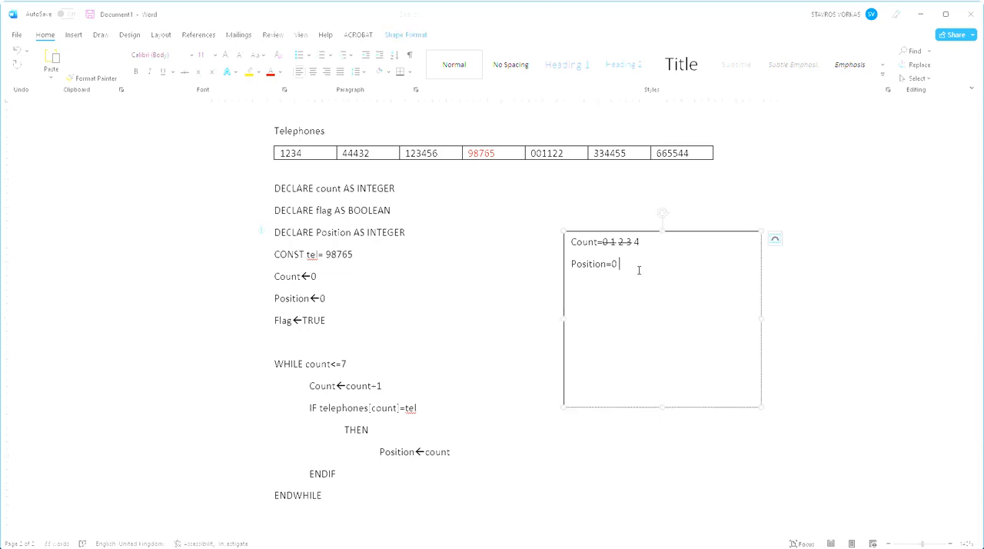
- Record Position's new value 4 after the struck-through 0 in the trace box
type("4")
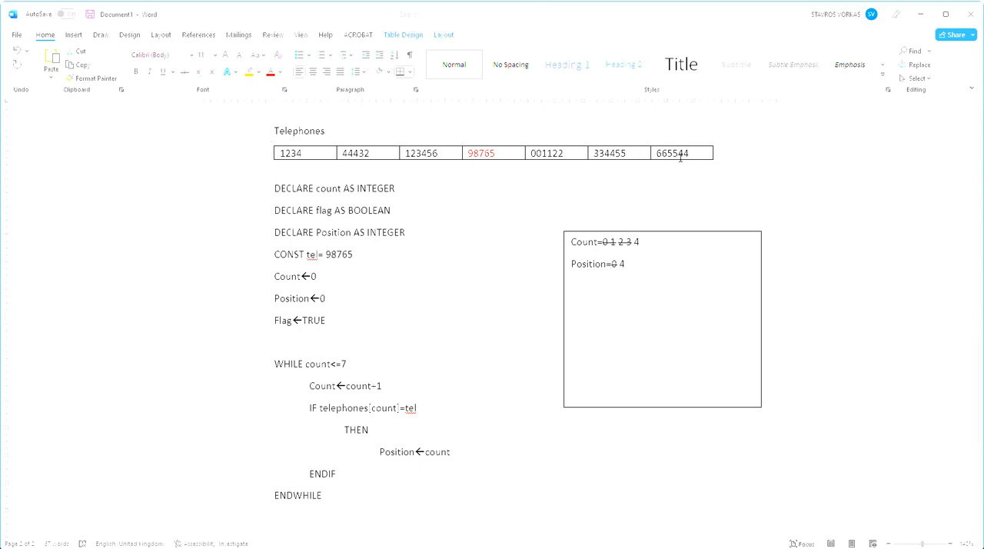
mouse_move(504, 271)
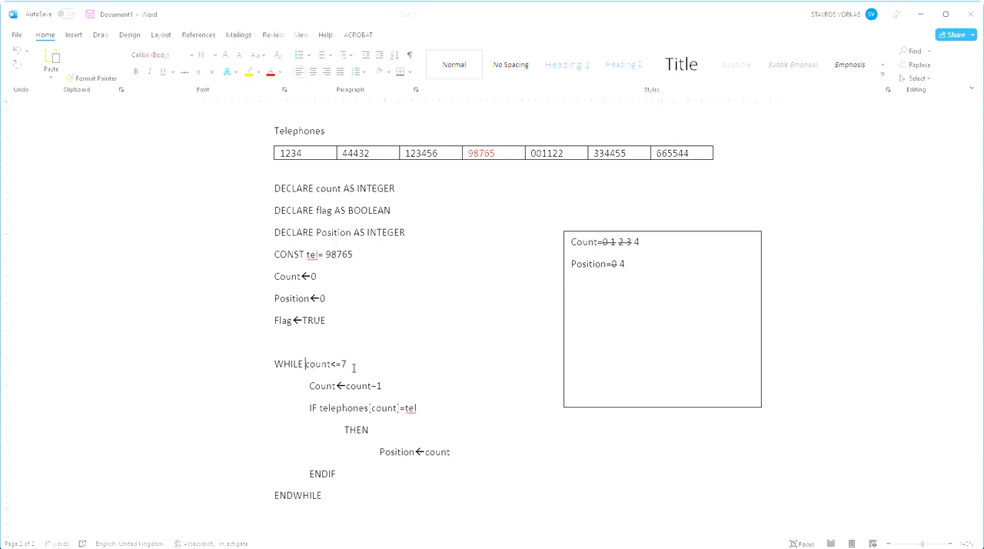
mouse_move(375, 363)
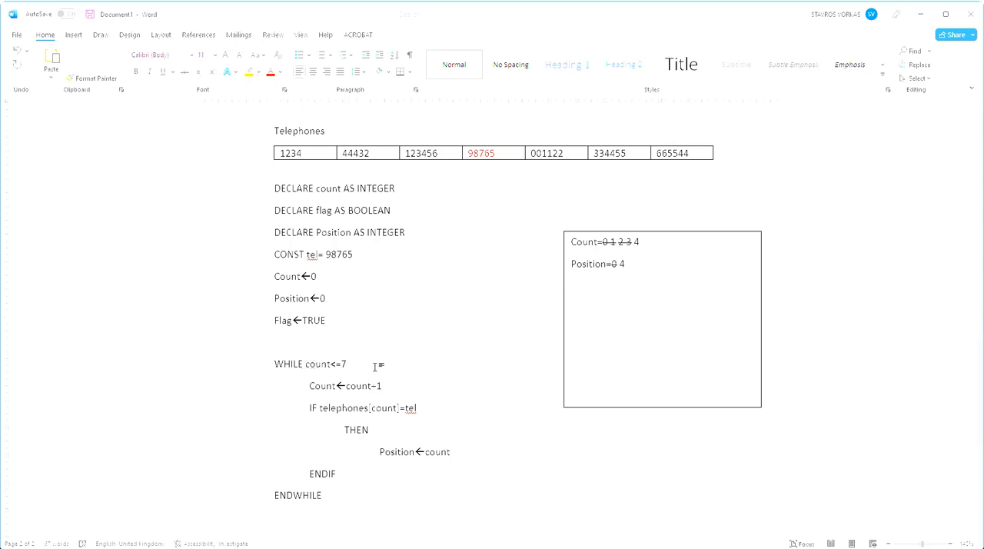
- Extend the WHILE condition to read count<=7 AND Flag=TRUE
type("AND F")
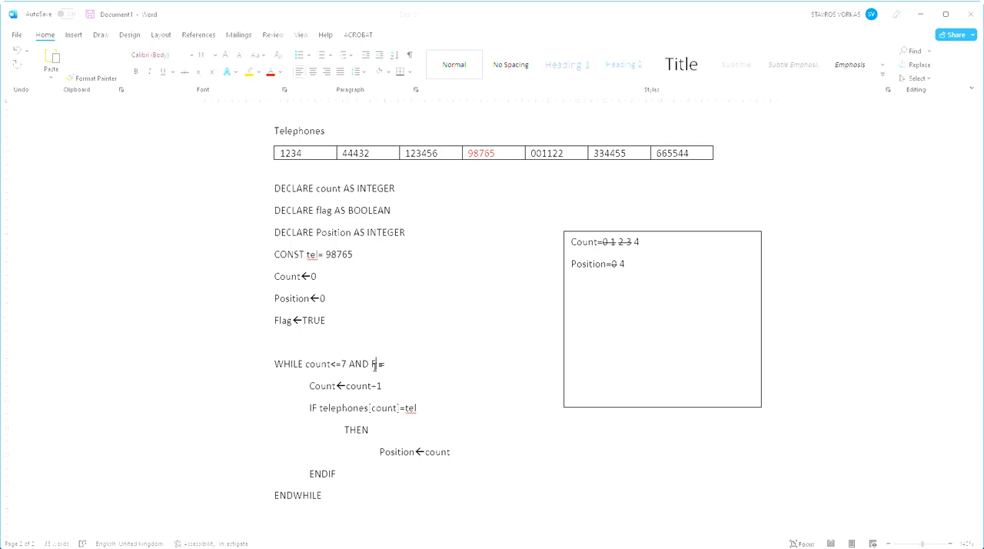
type("lag=TRUE")
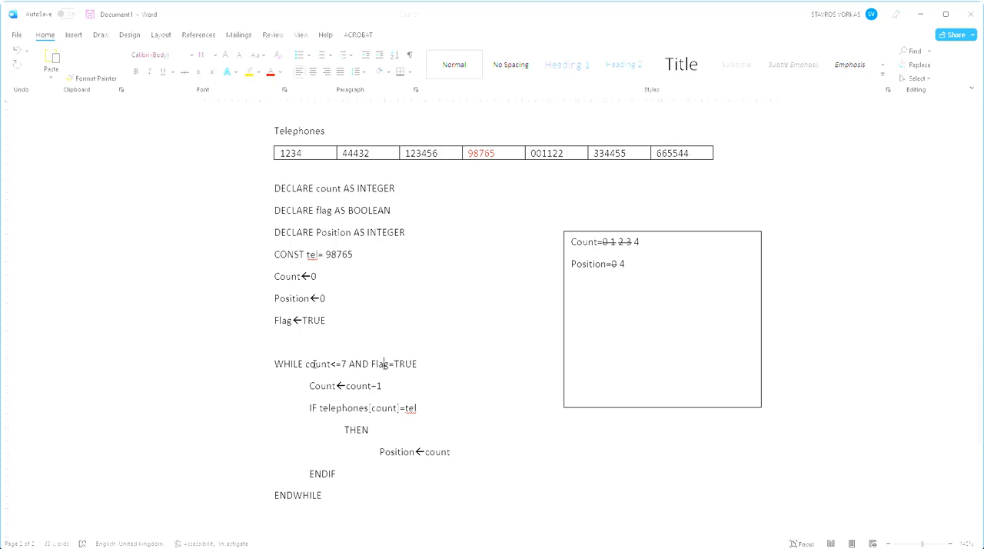
mouse_move(426, 366)
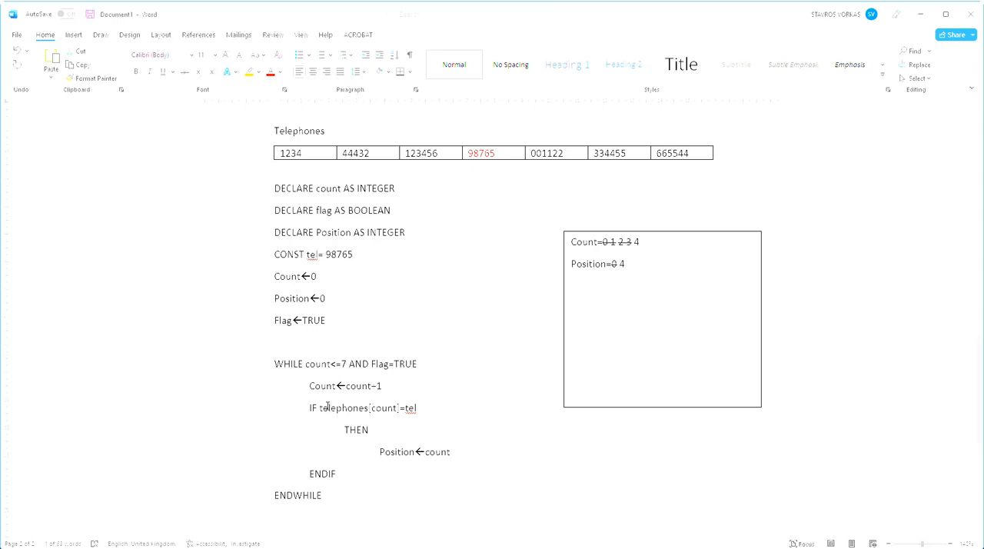
mouse_move(439, 464)
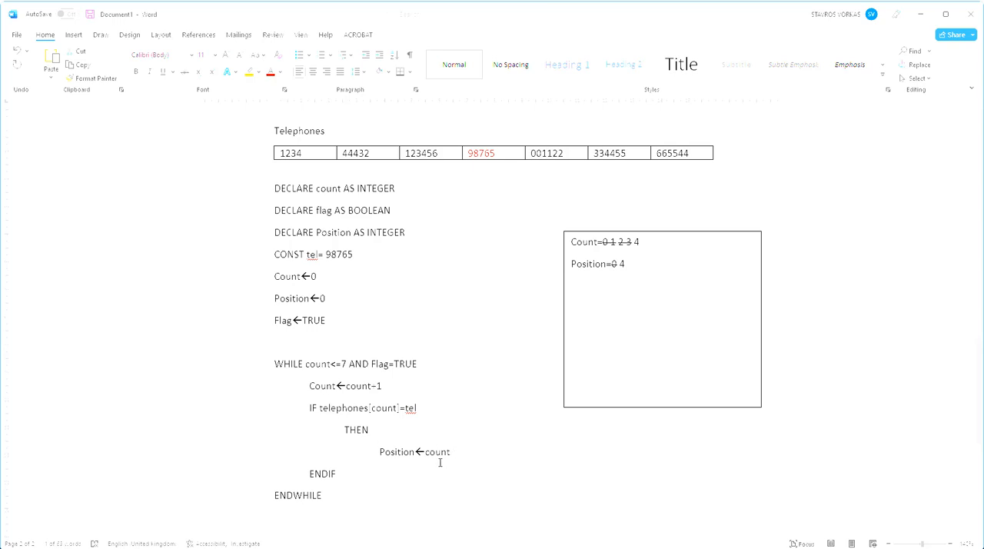
mouse_move(295, 415)
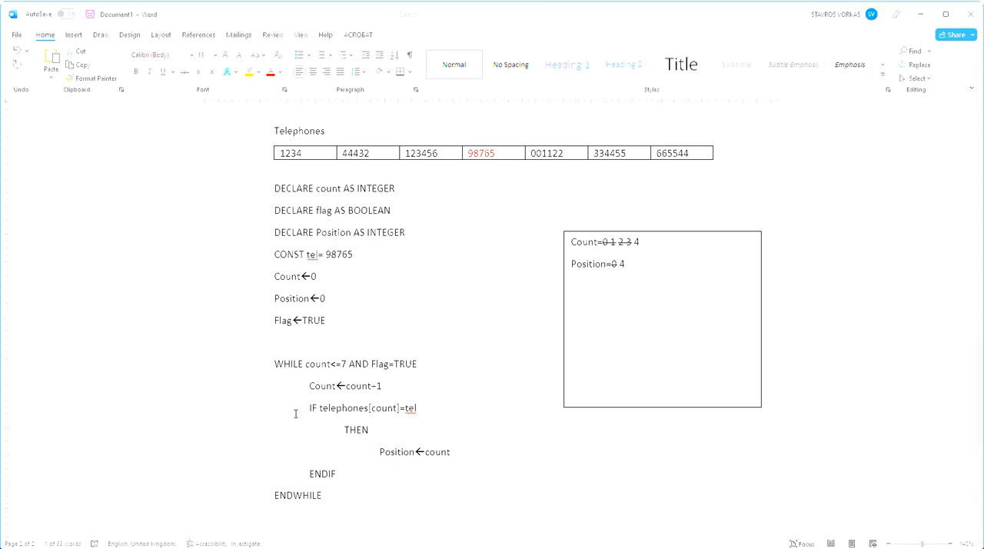
mouse_move(396, 491)
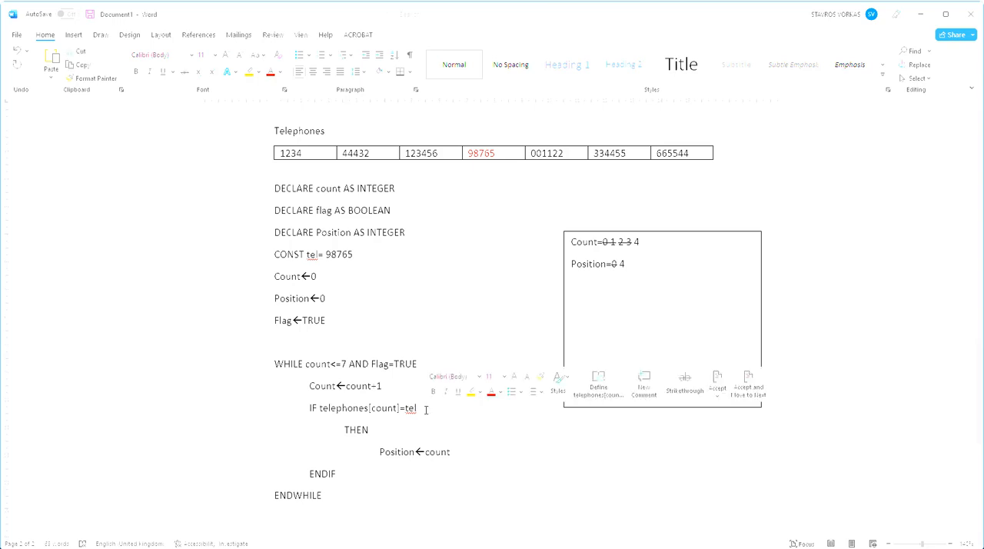
- Add the statement Flag←FALSE on a new line after Position←count inside the THEN branch
left_click(439, 452)
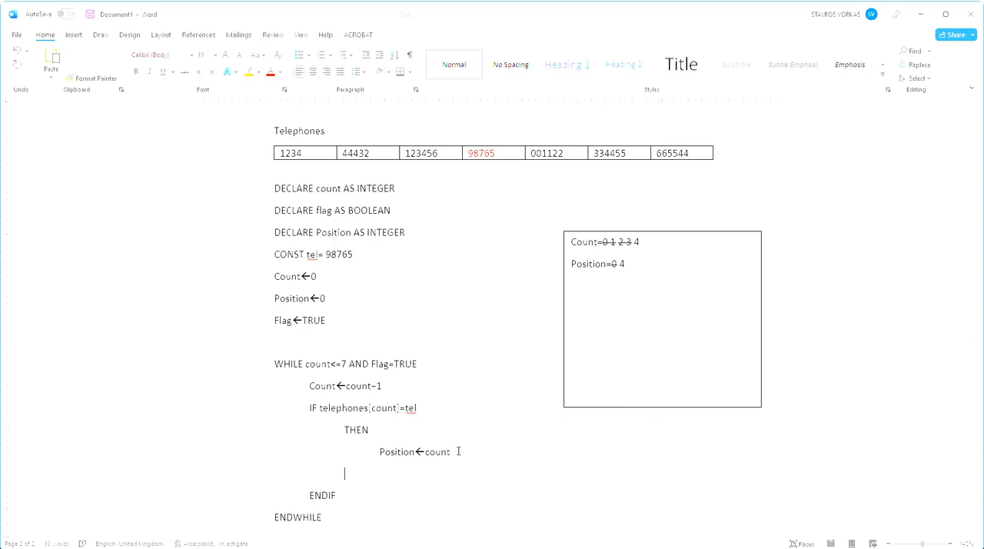
type("FLAG")
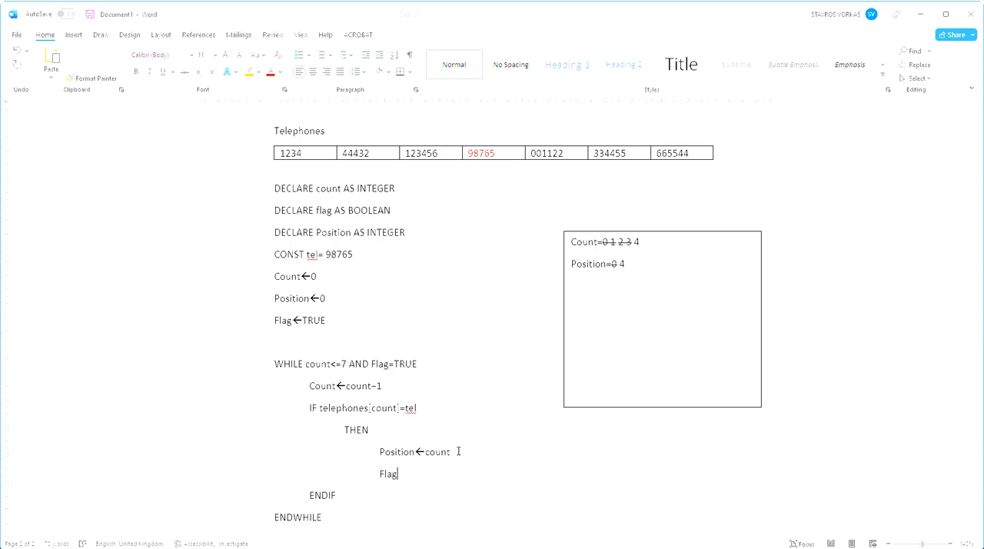
type("←FALSE")
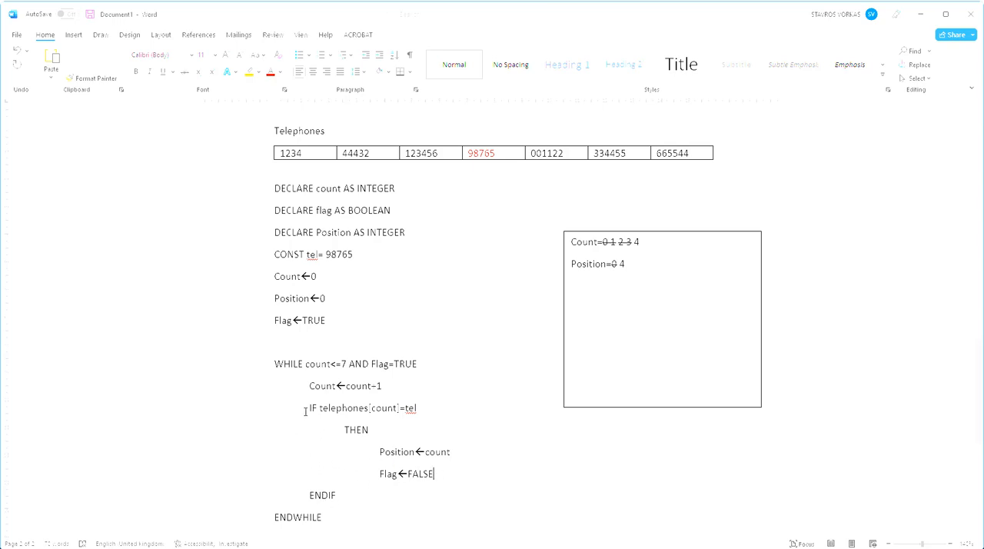
mouse_move(357, 488)
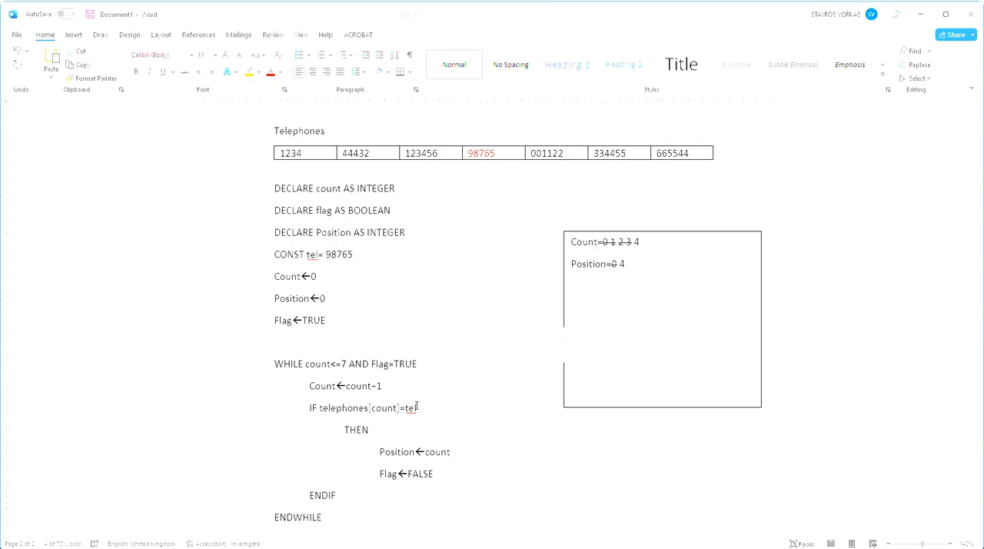
mouse_move(489, 457)
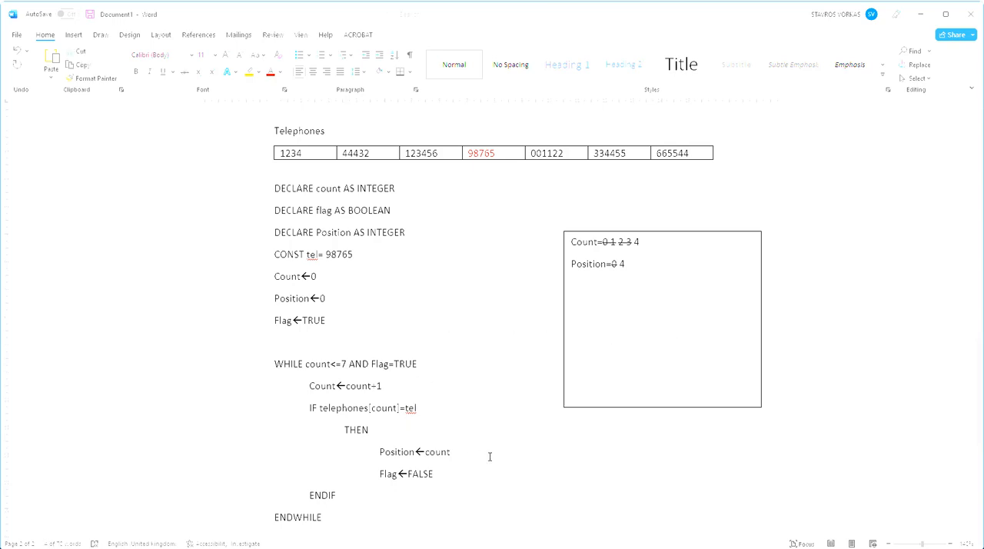